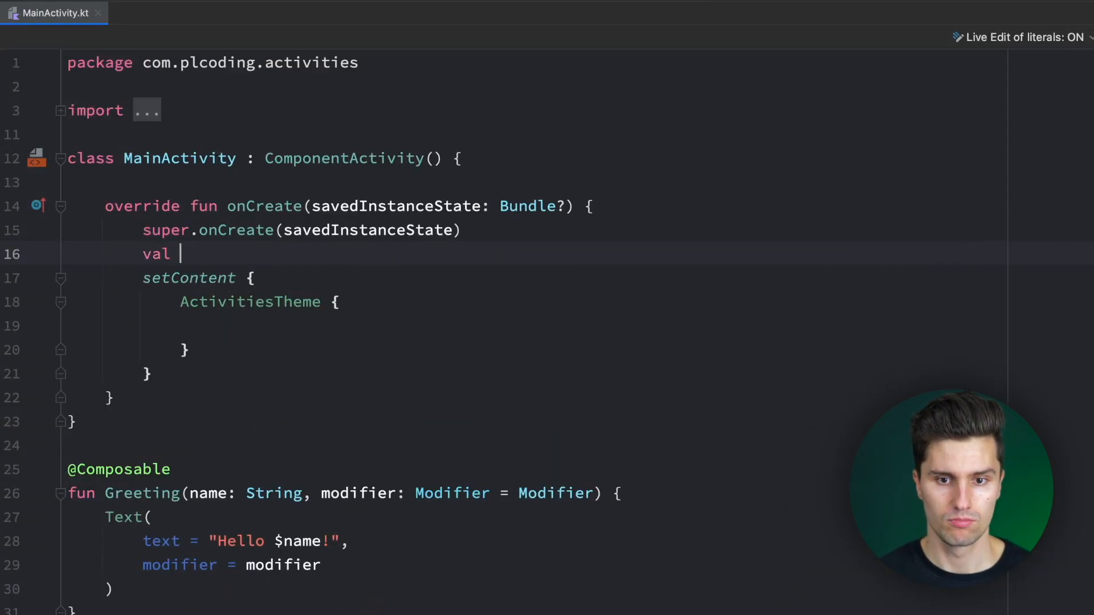
Step: Type a trial val myContext: Context declaration in onCreate, then remove it
text(_my)
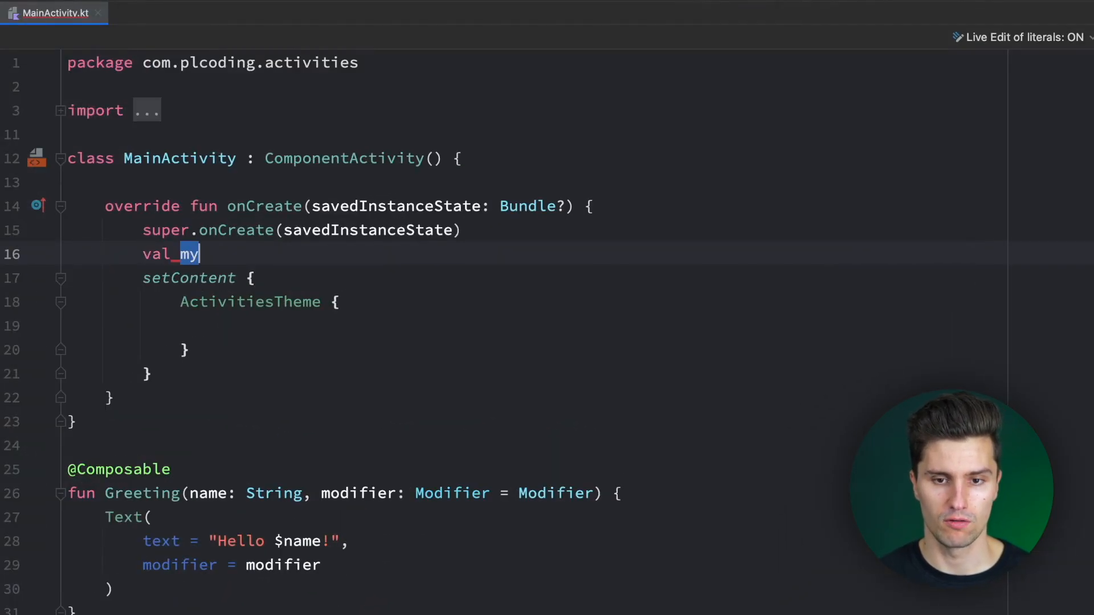
text(Context: Cont)
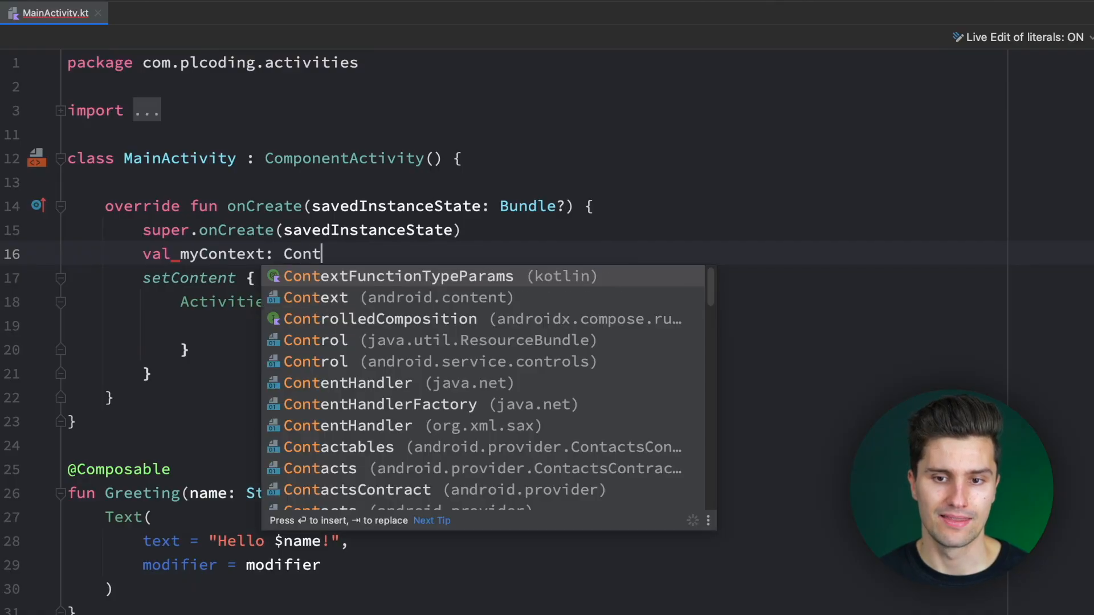
text(ext)
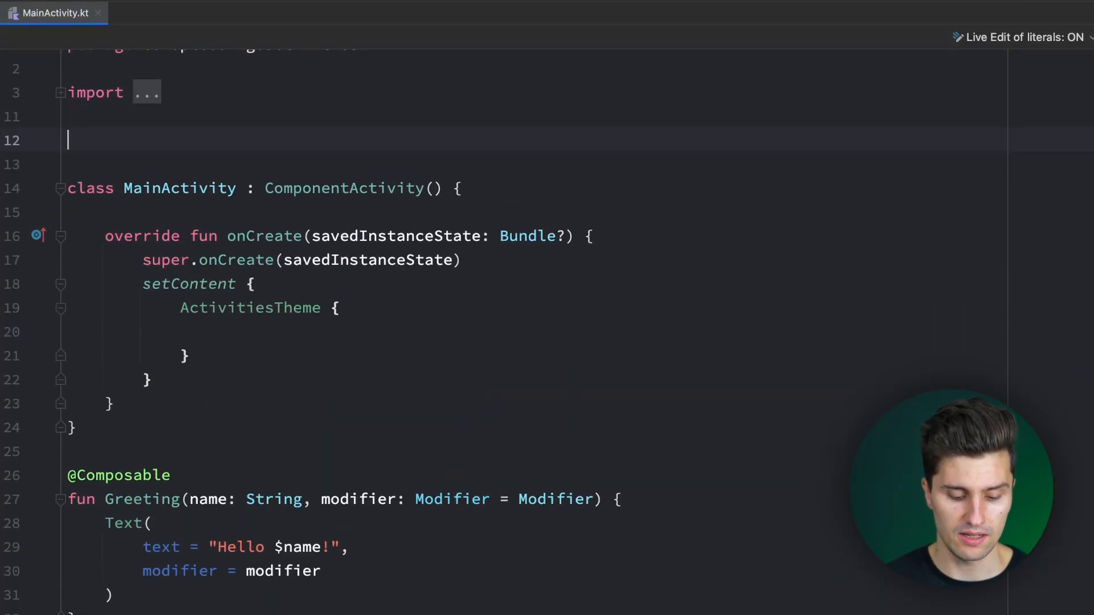
Step: Add class MyClass above MainActivity with constructor (private val context: Context)
text(class MyClass)
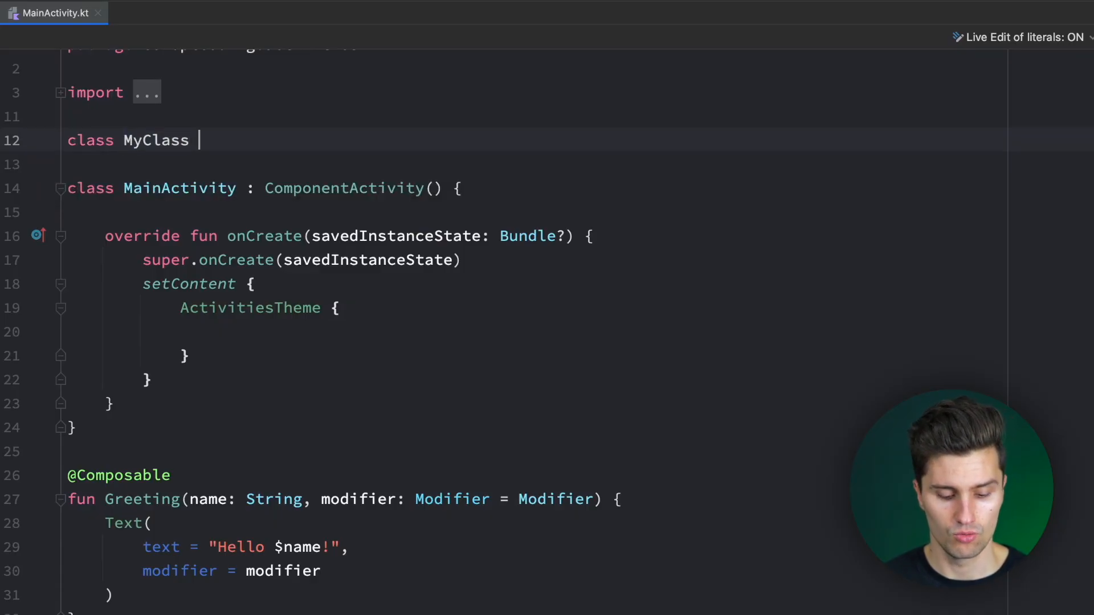
text({)
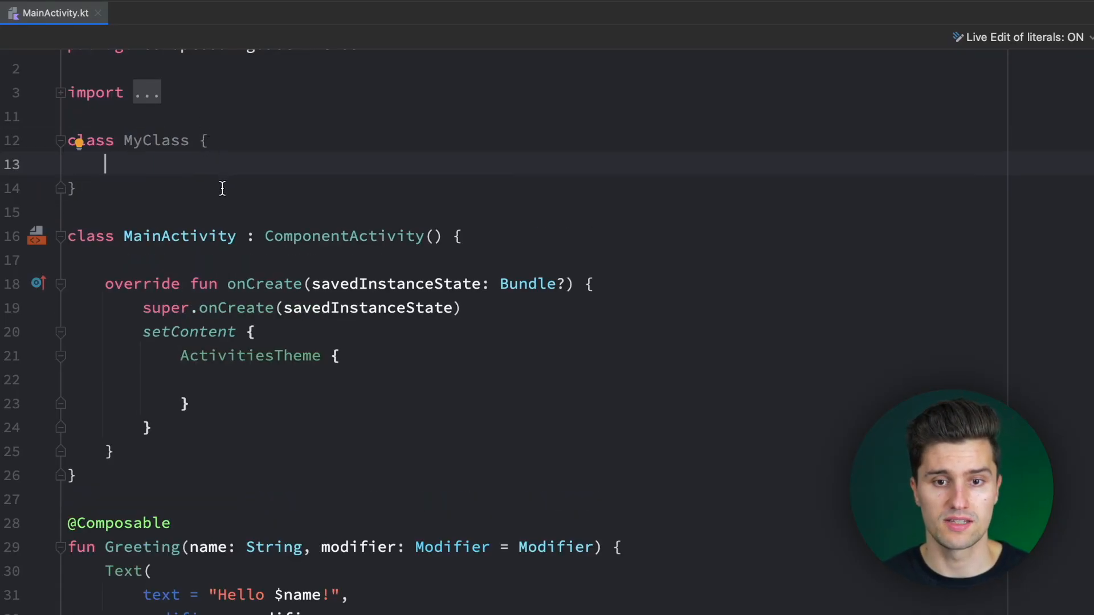
double_click(157, 140)
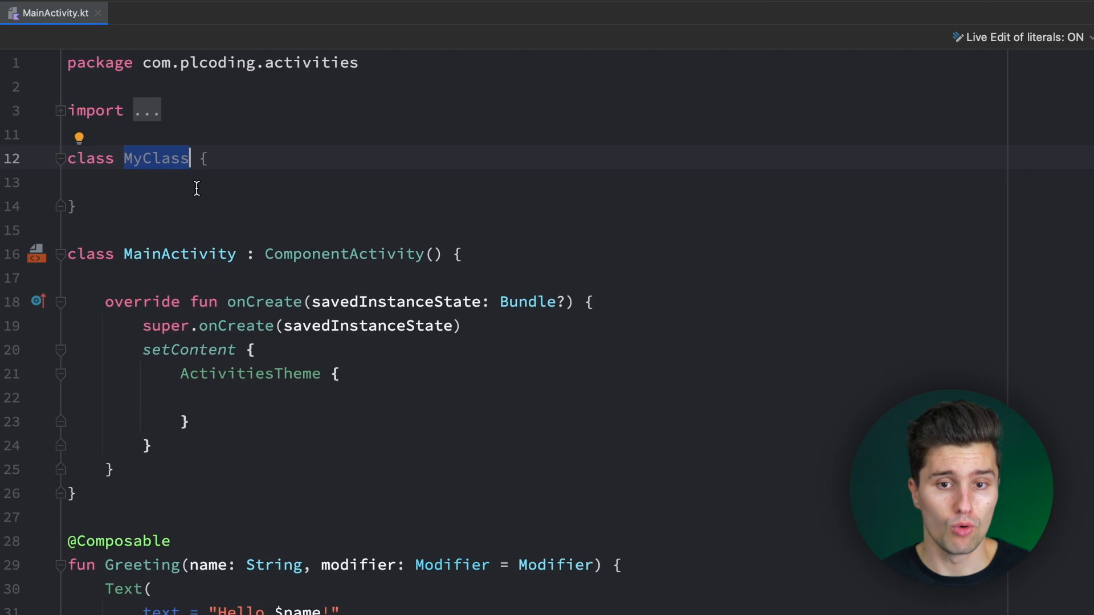
mouse_move(193, 195)
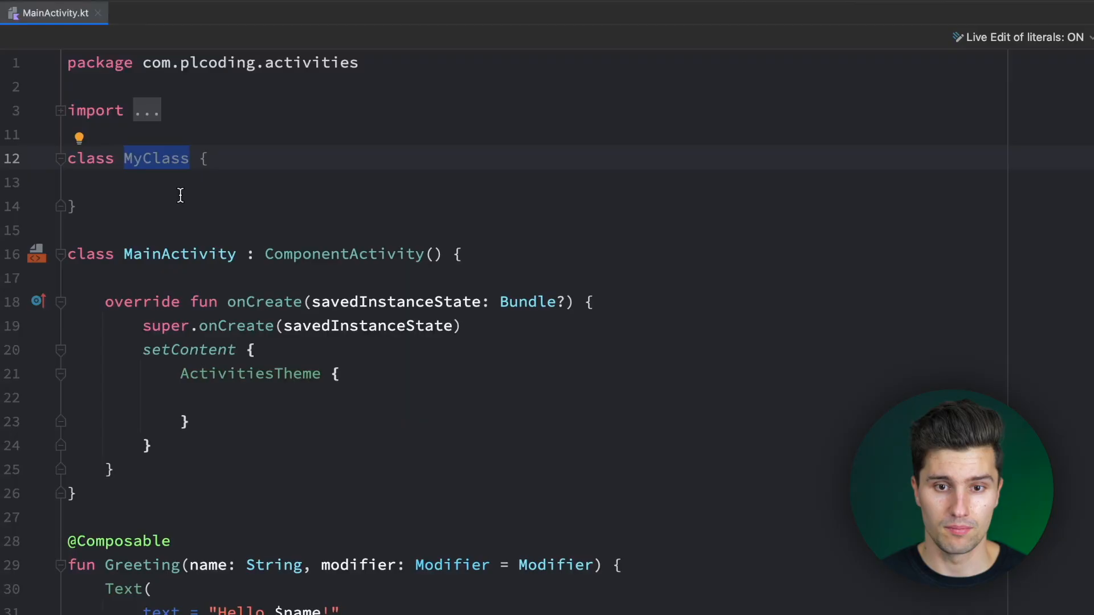
mouse_move(180, 240)
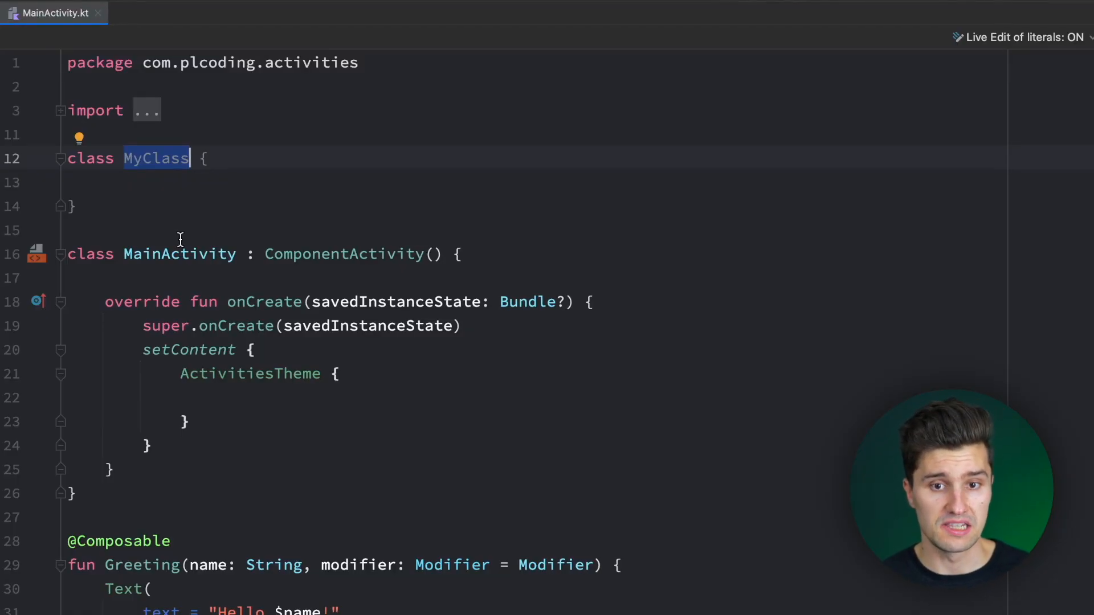
text(())
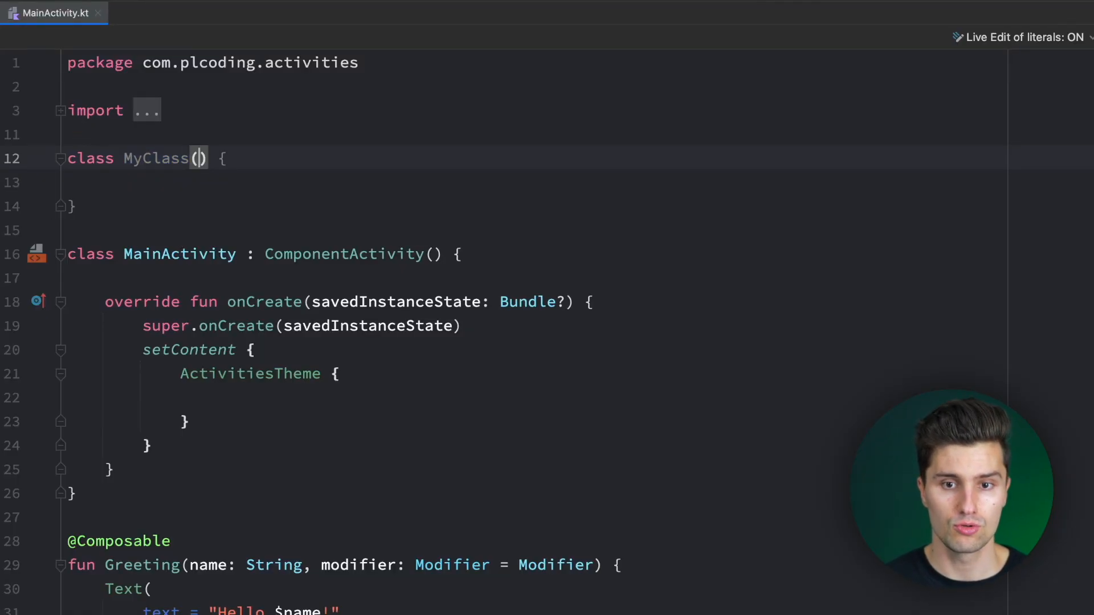
text(private val co)
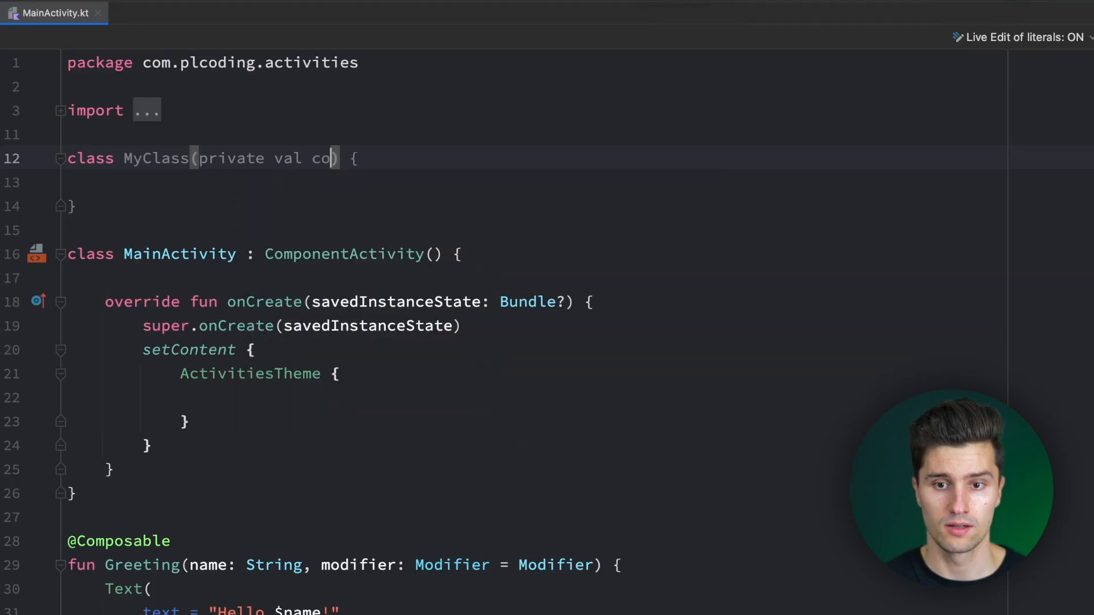
text(ntext: Context)
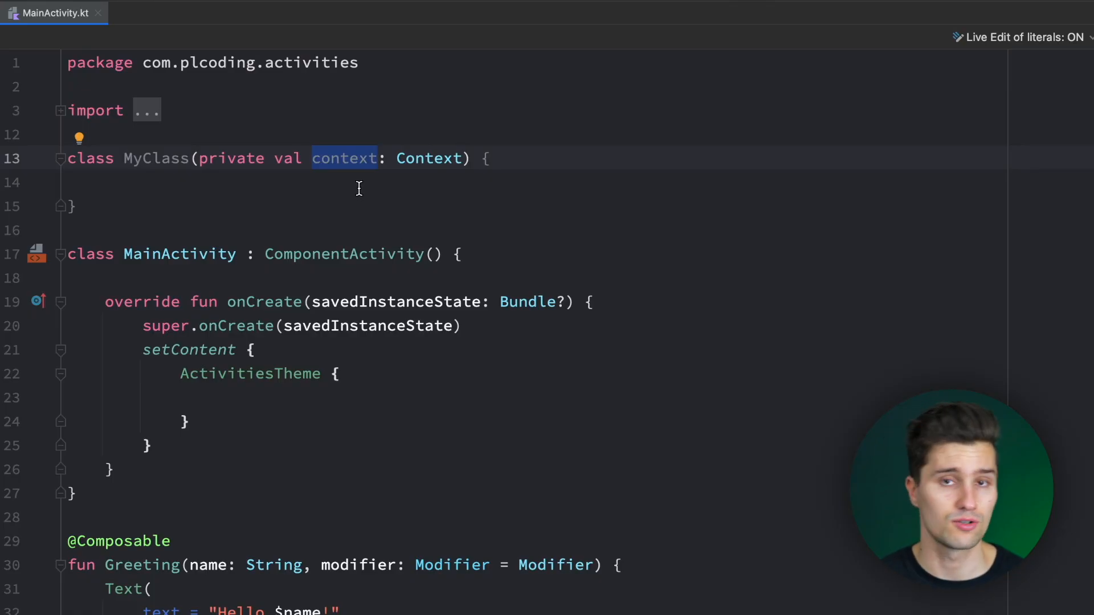
mouse_move(314, 195)
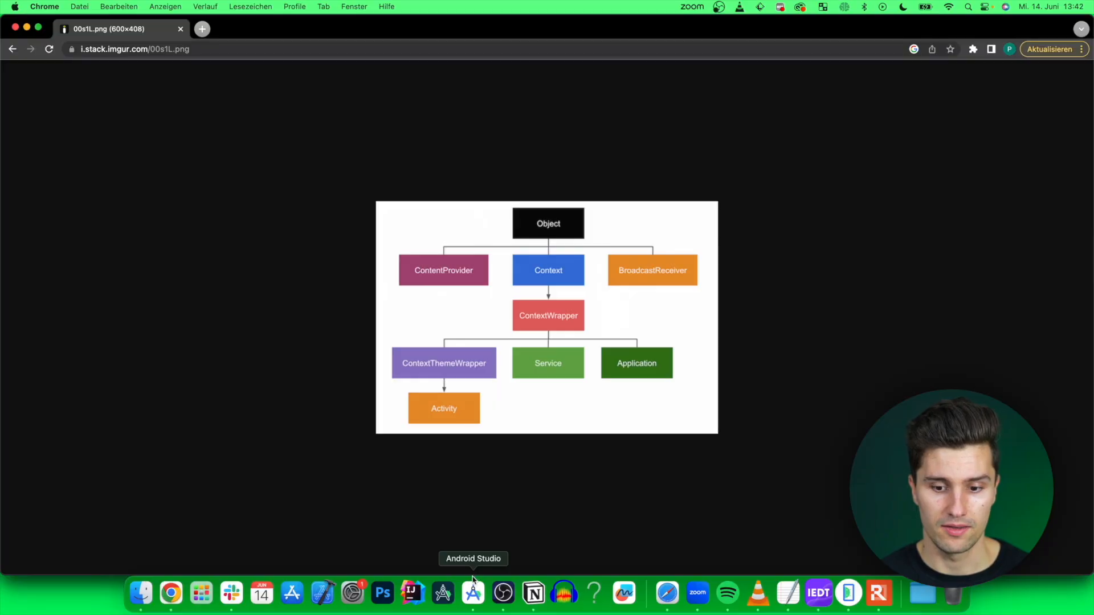
Step: Leave the Context hierarchy diagram in Chrome and return to Android Studio
click(472, 594)
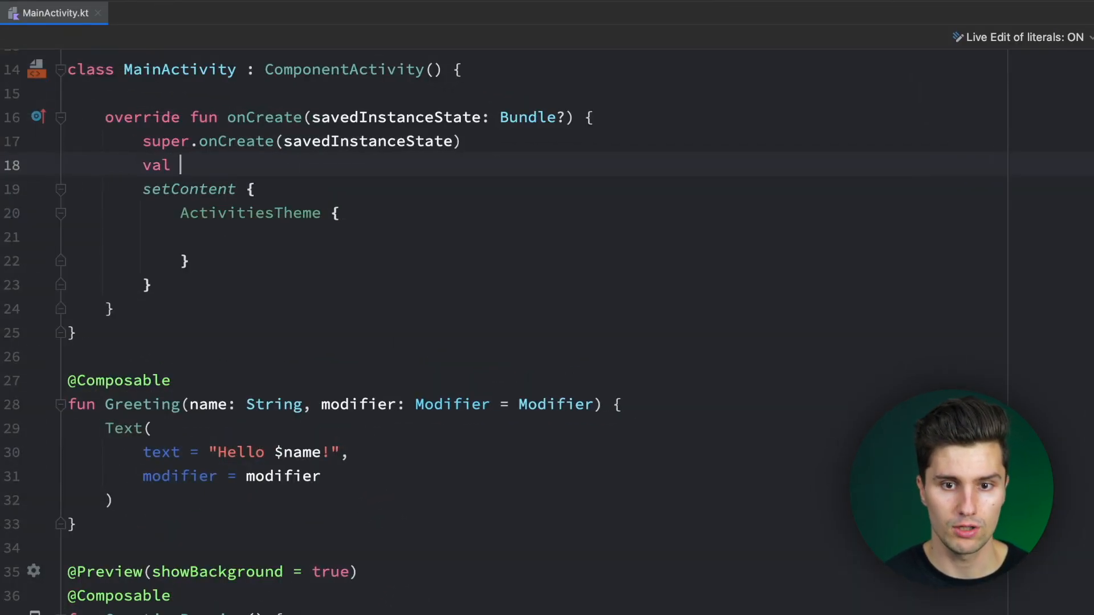
Step: Declare val myContext: Context = this in MainActivity's onCreate
text(_myContext:)
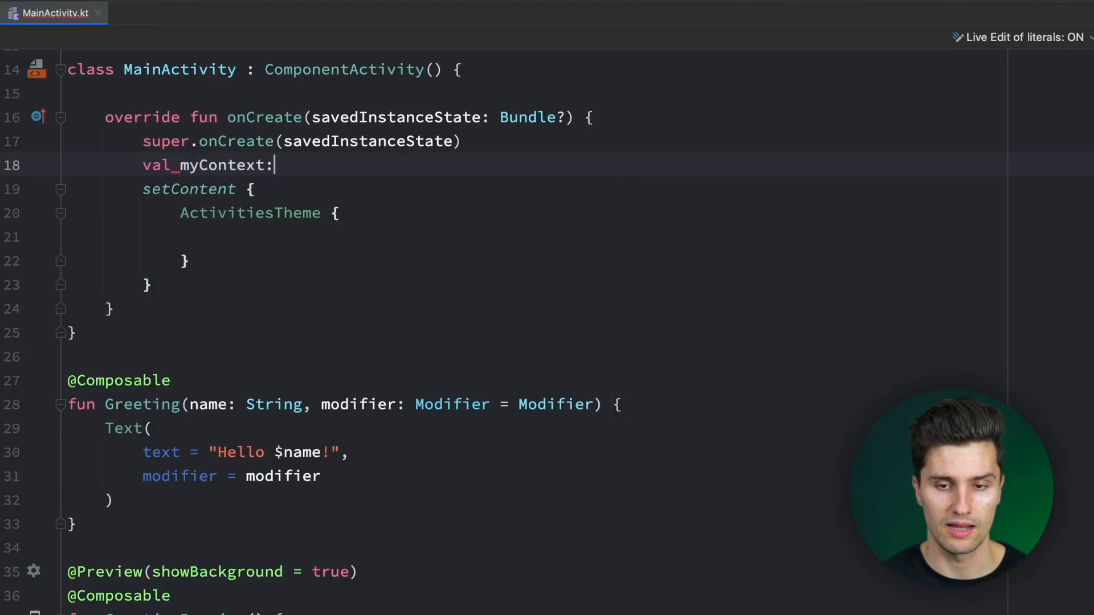
text(Context =)
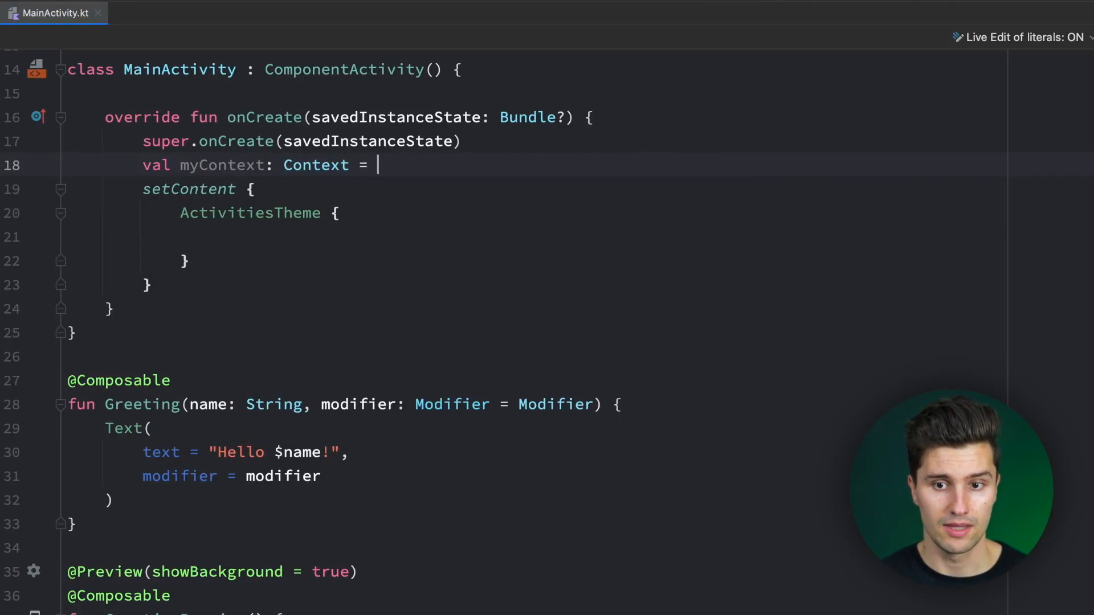
text(this)
text(MyA)
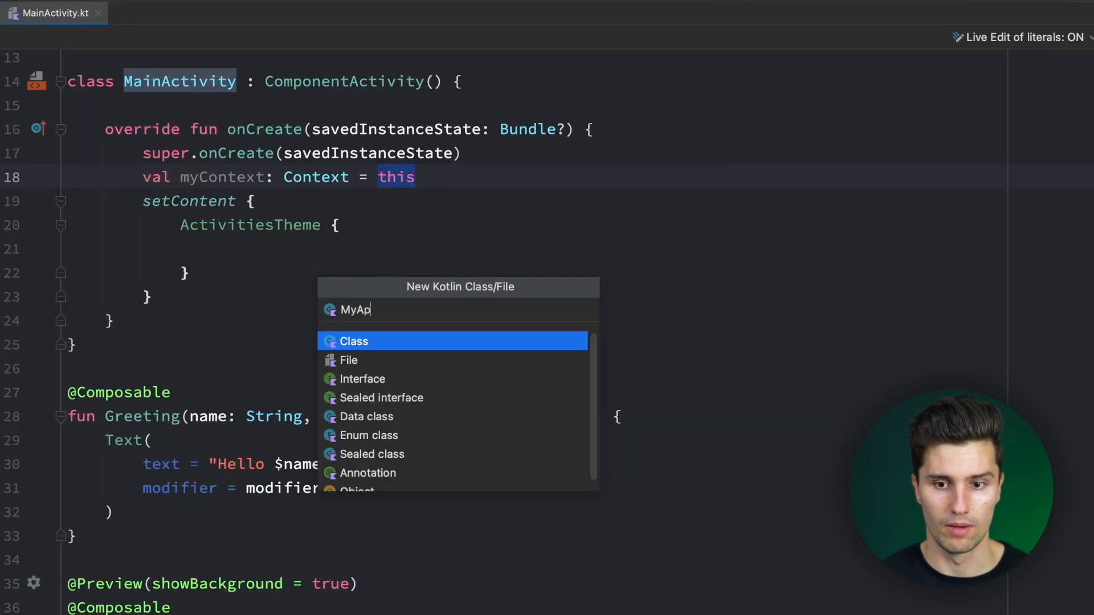
Step: Create the MyApplication class file extending android.app Application
text(pic)
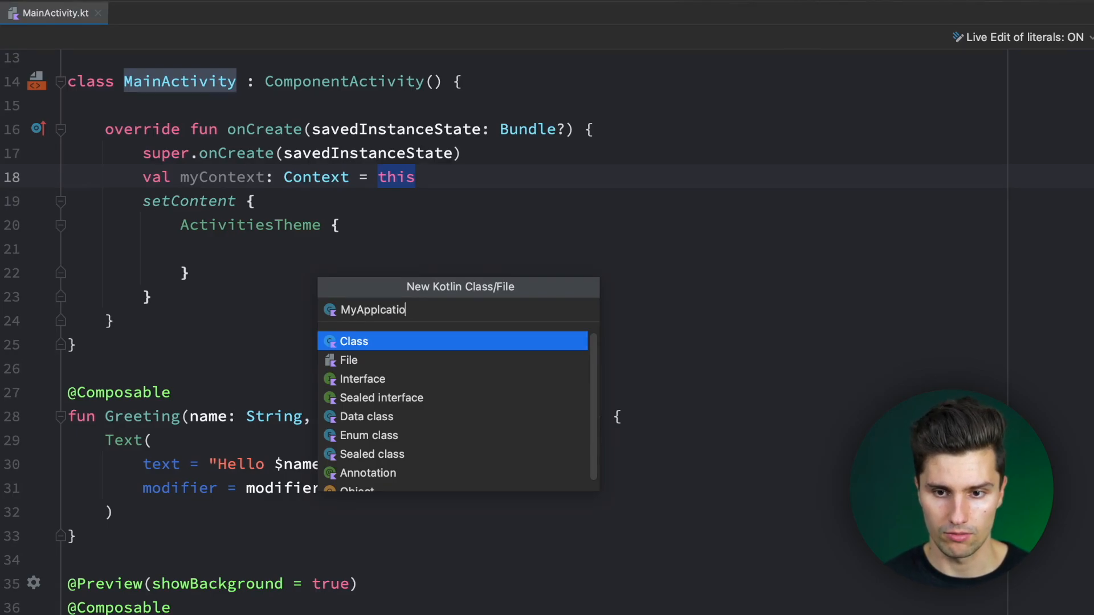
click(354, 341)
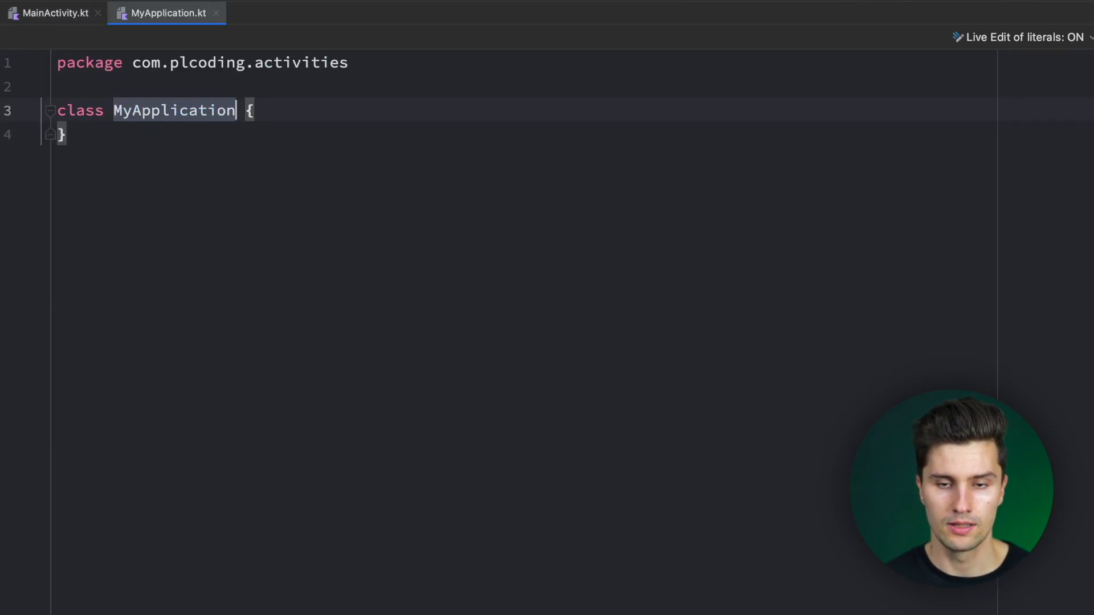
text(: Applica)
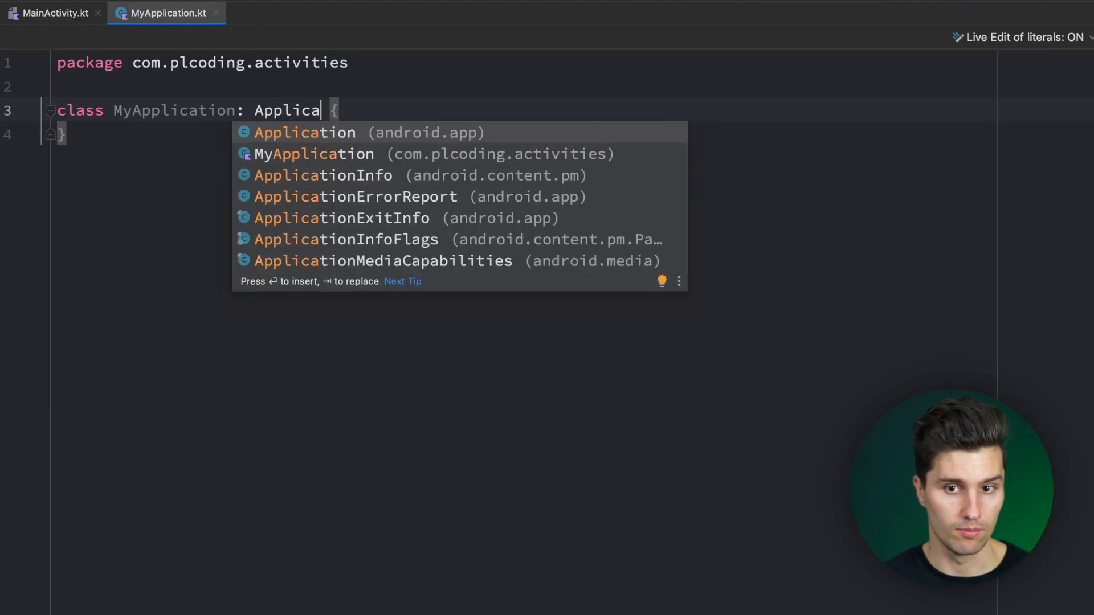
click(305, 132)
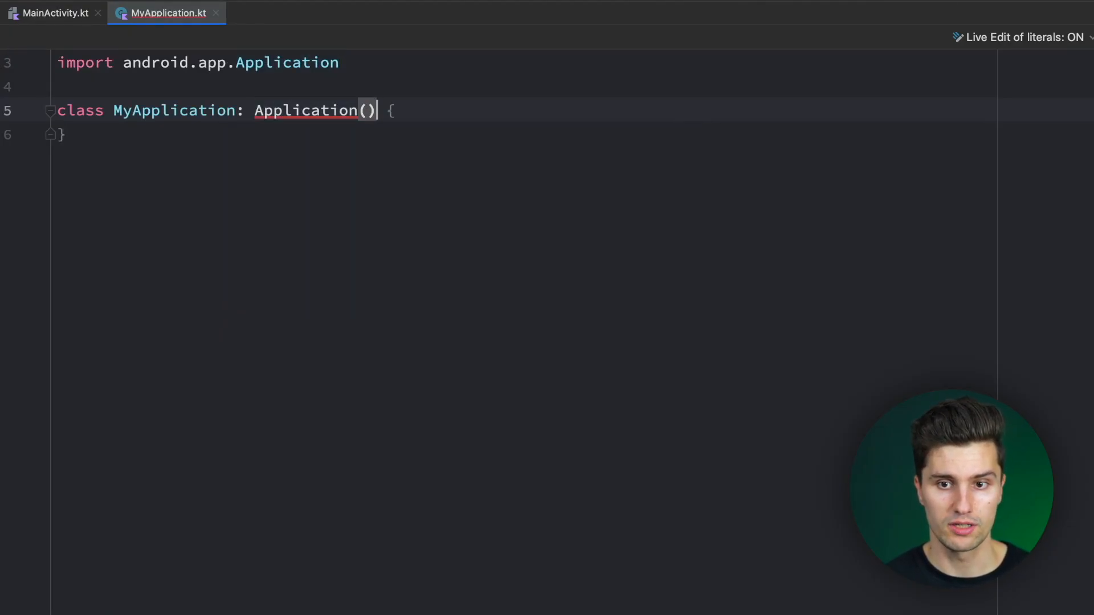
Step: Override onCreate in MyApplication with val myContext: Context = this, then return to MainActivity.kt
key(Enter)
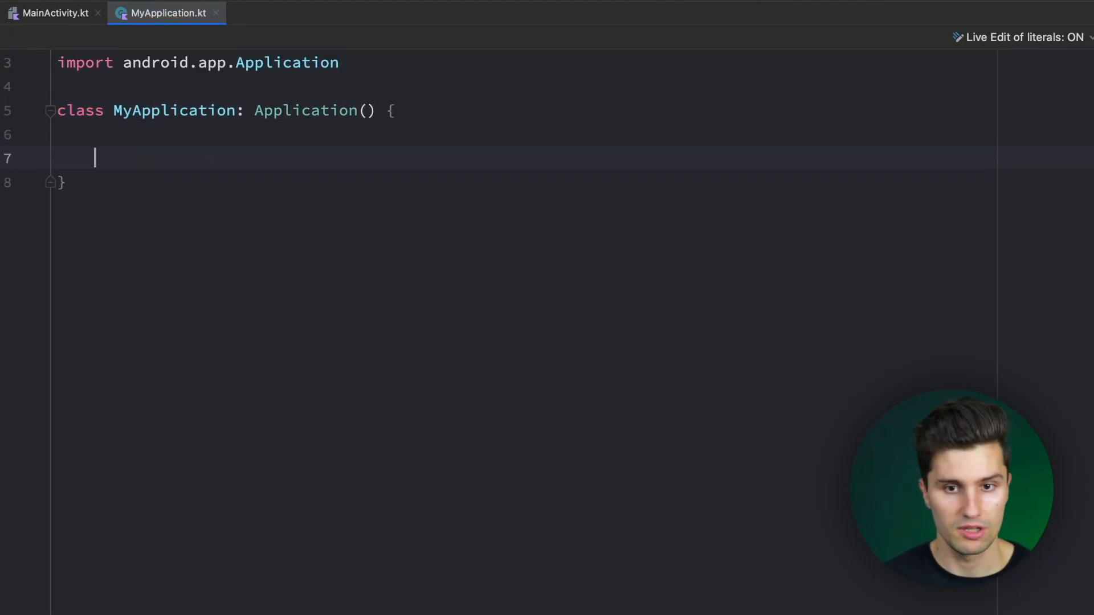
text(oncreate() {)
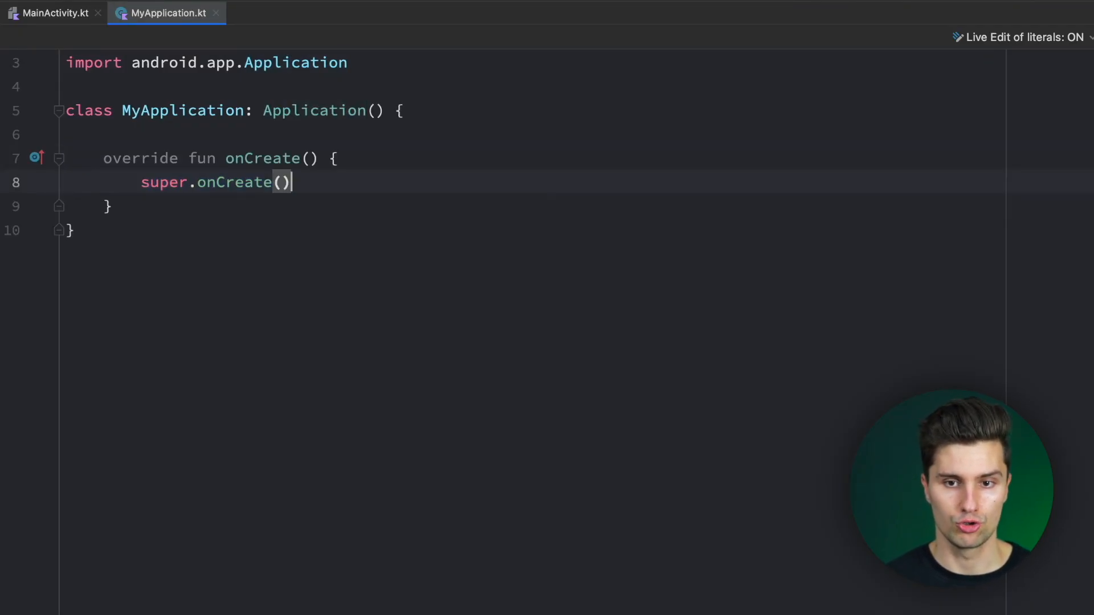
text(val myContext: Context)
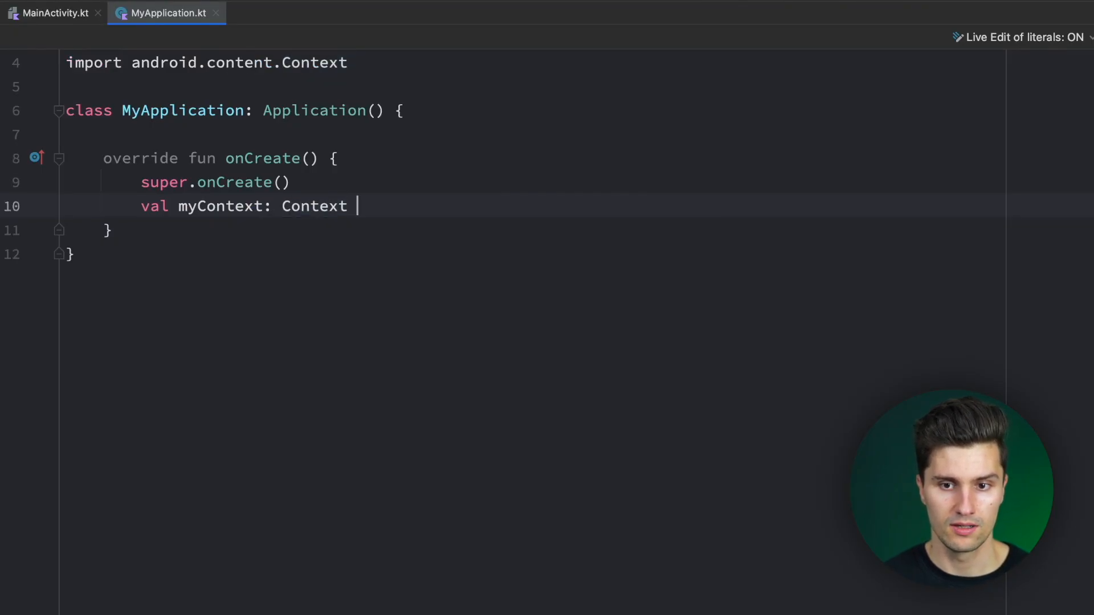
text(= this)
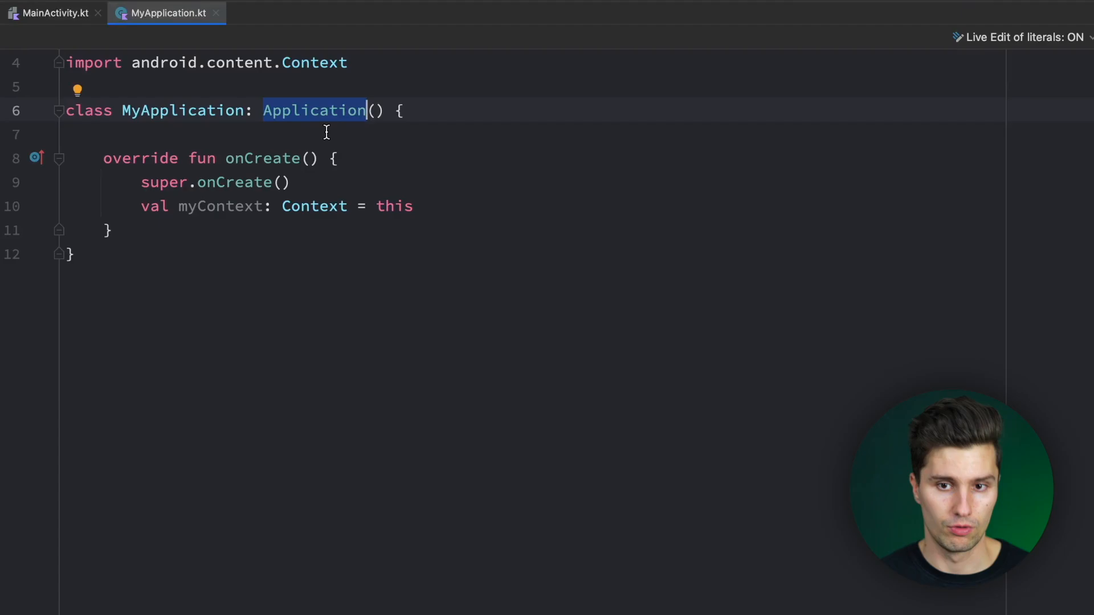
click(51, 13)
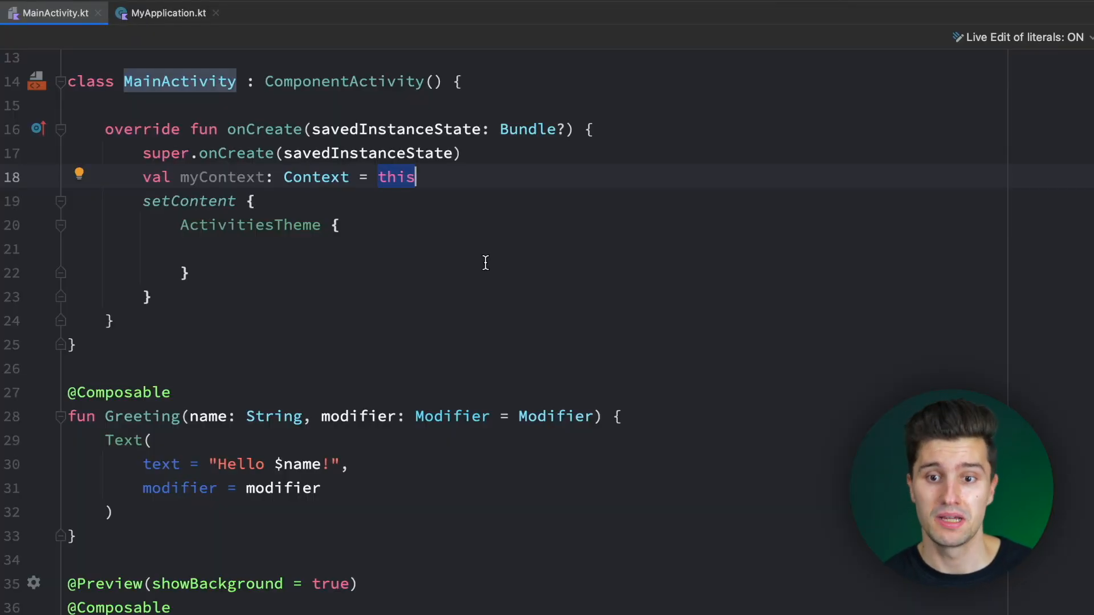
mouse_move(436, 230)
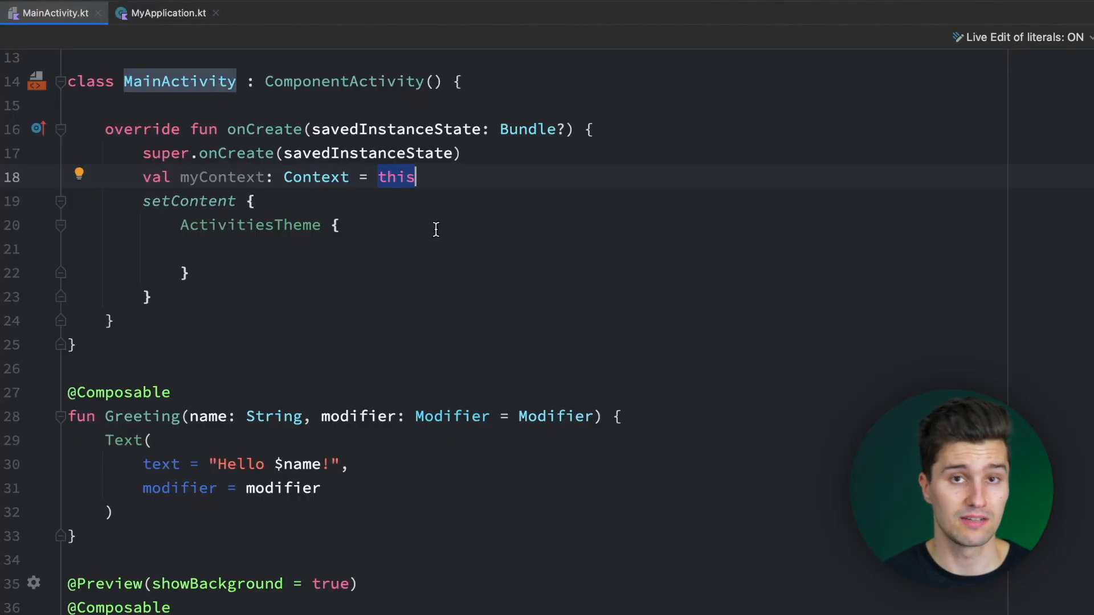
mouse_move(633, 177)
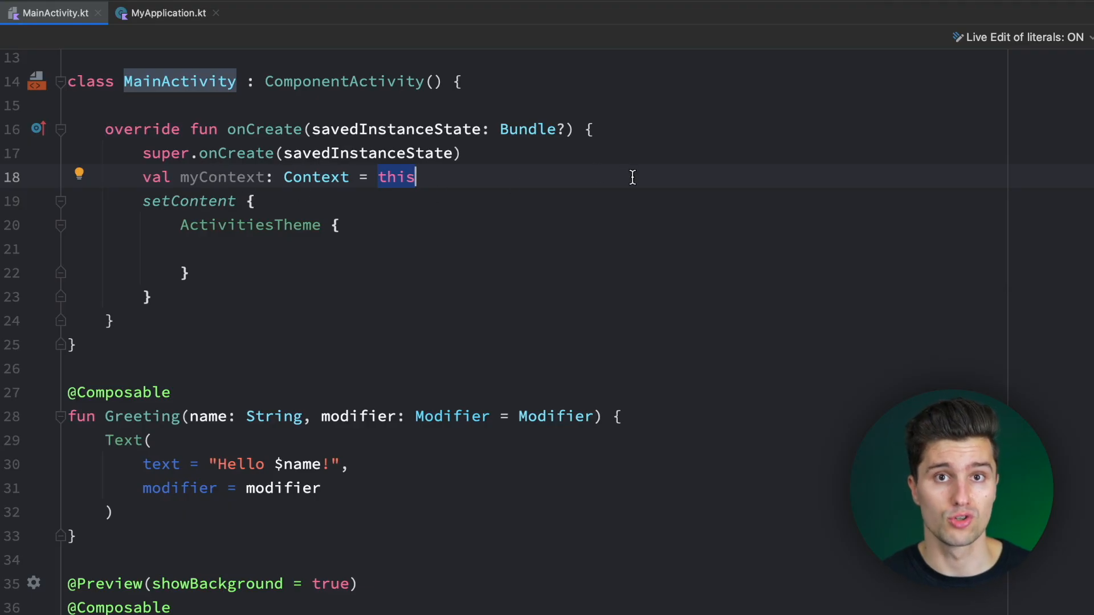
click(165, 13)
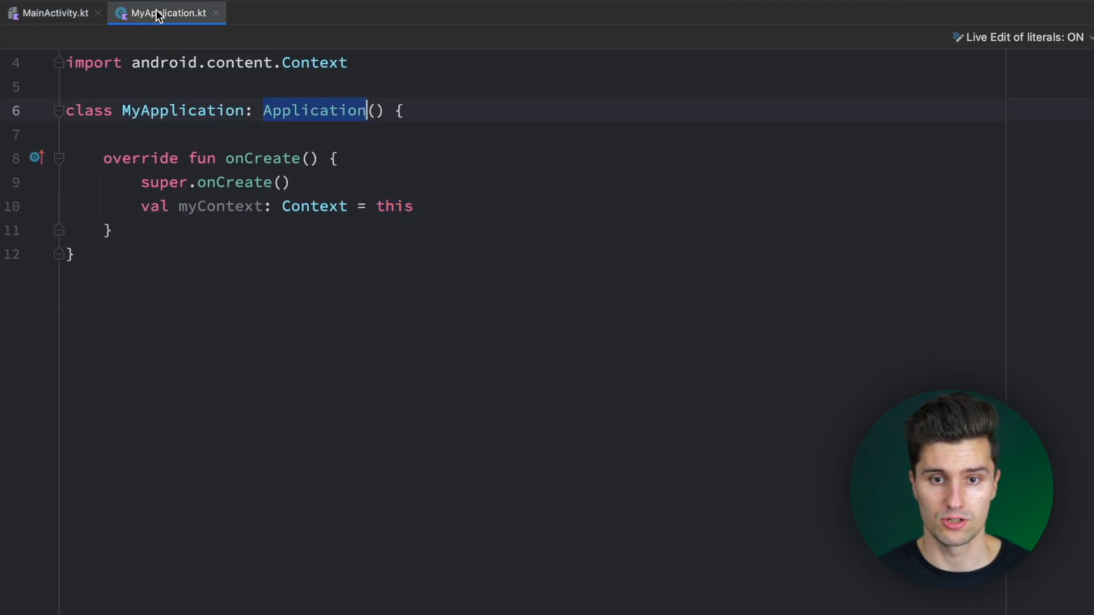
mouse_move(268, 207)
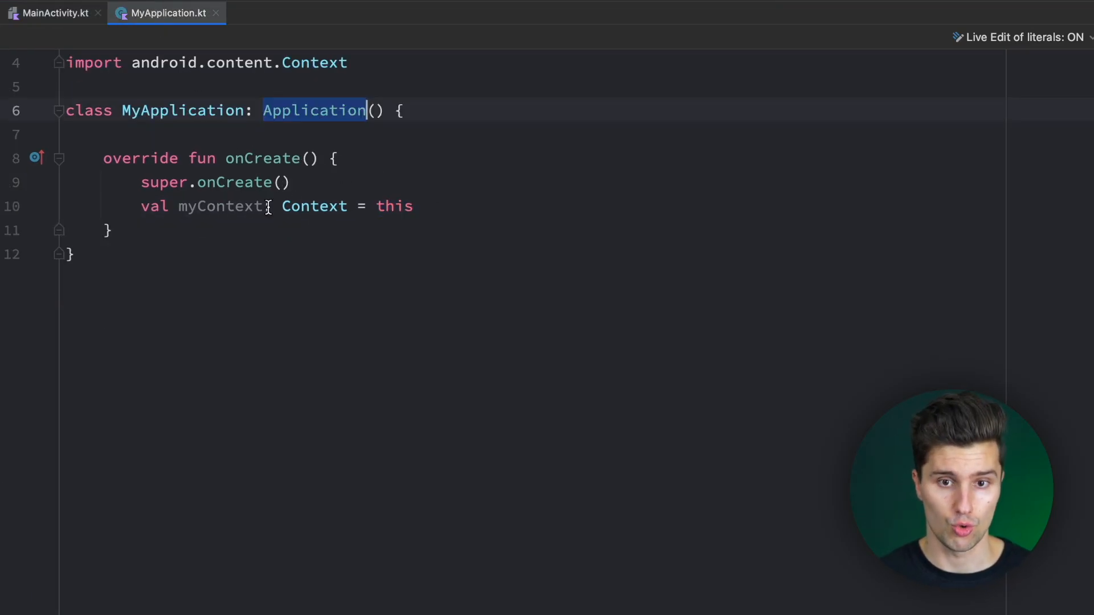
text(ondes)
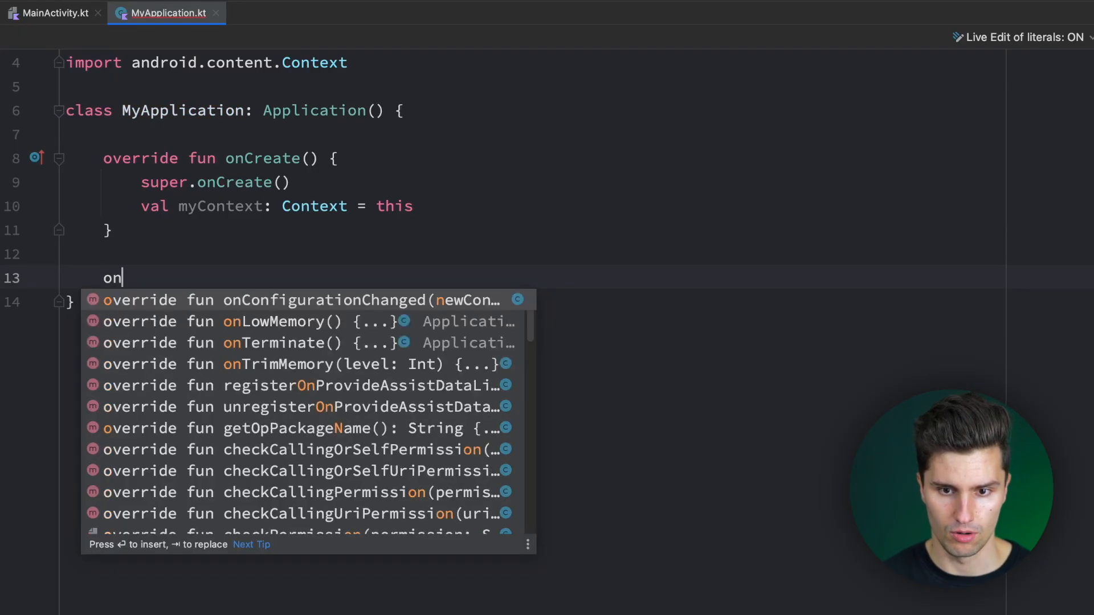
text(t)
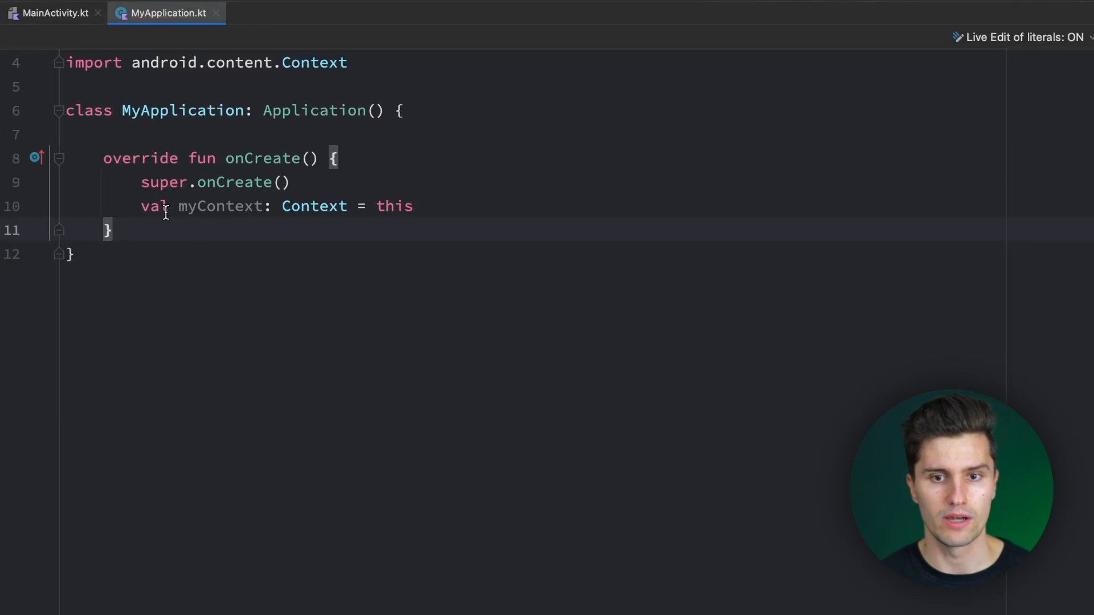
mouse_move(454, 165)
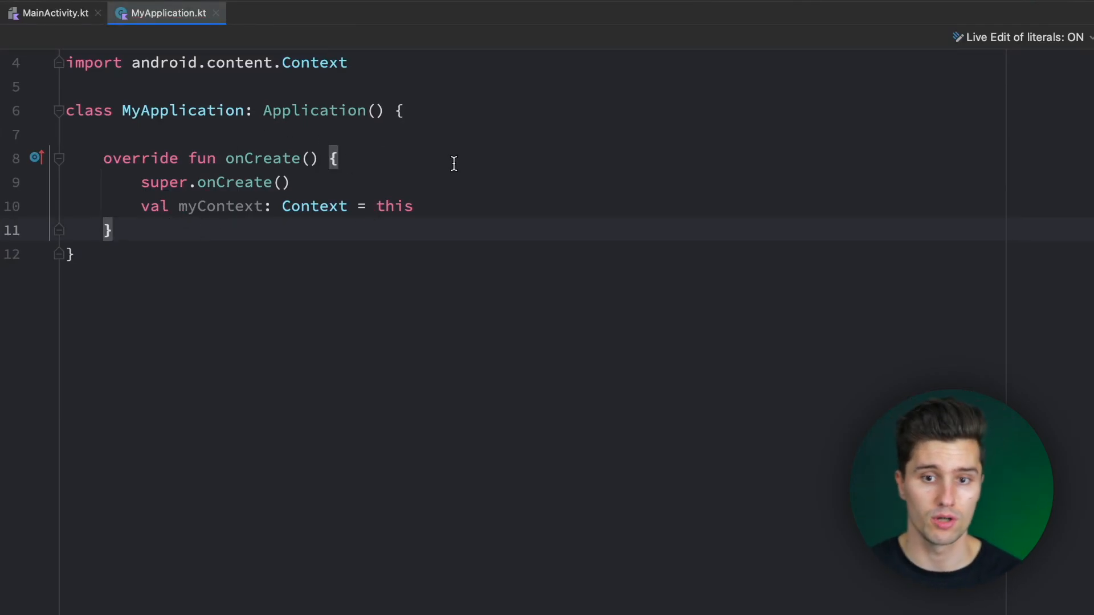
double_click(220, 206)
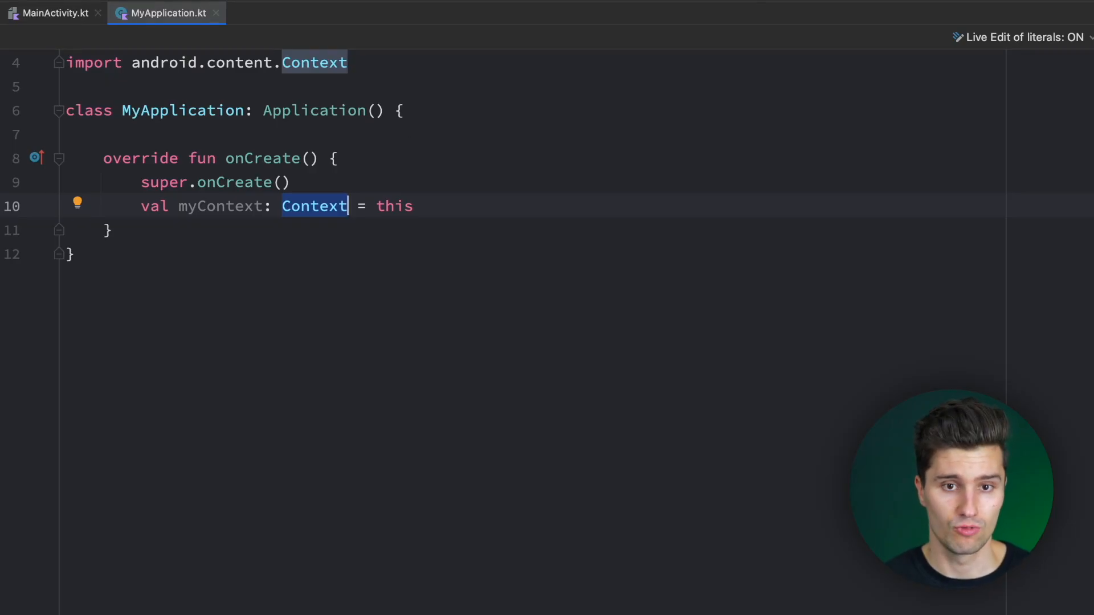
click(54, 13)
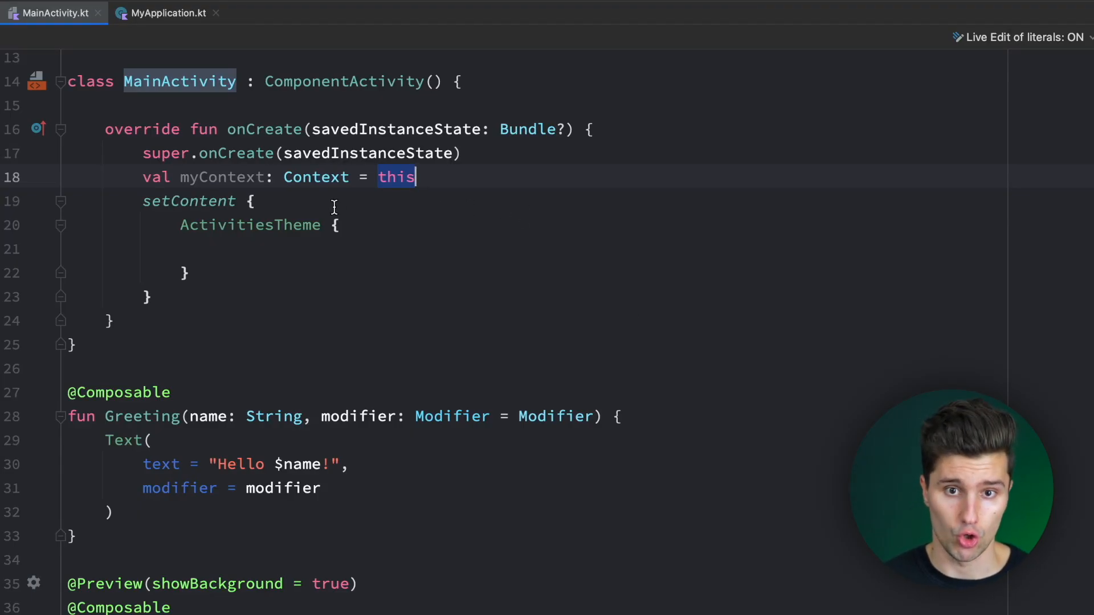
click(165, 13)
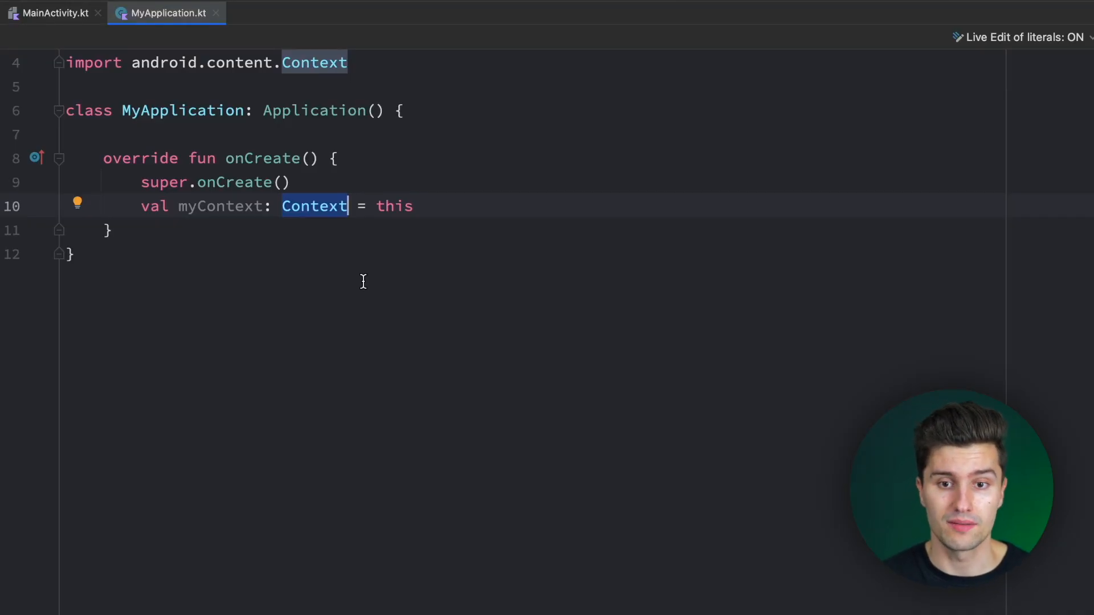
mouse_move(59, 24)
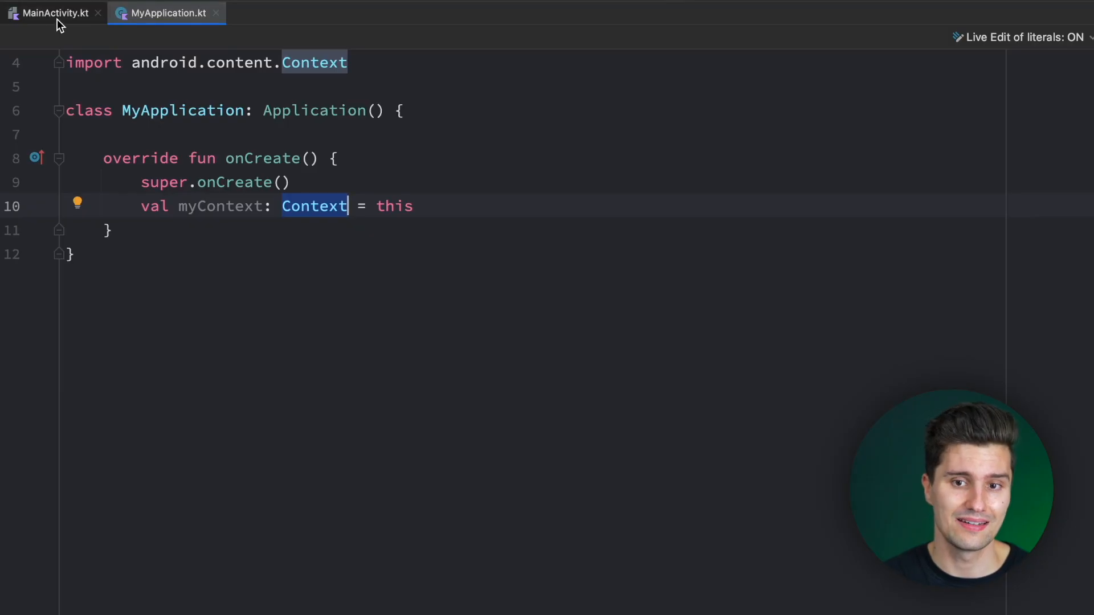
click(49, 13)
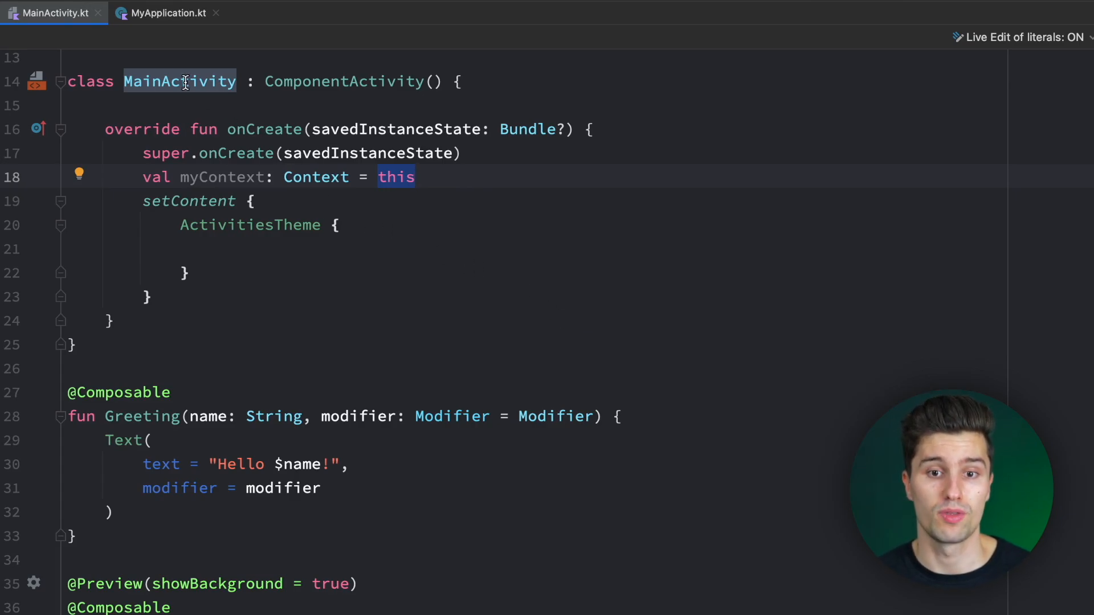
mouse_move(564, 103)
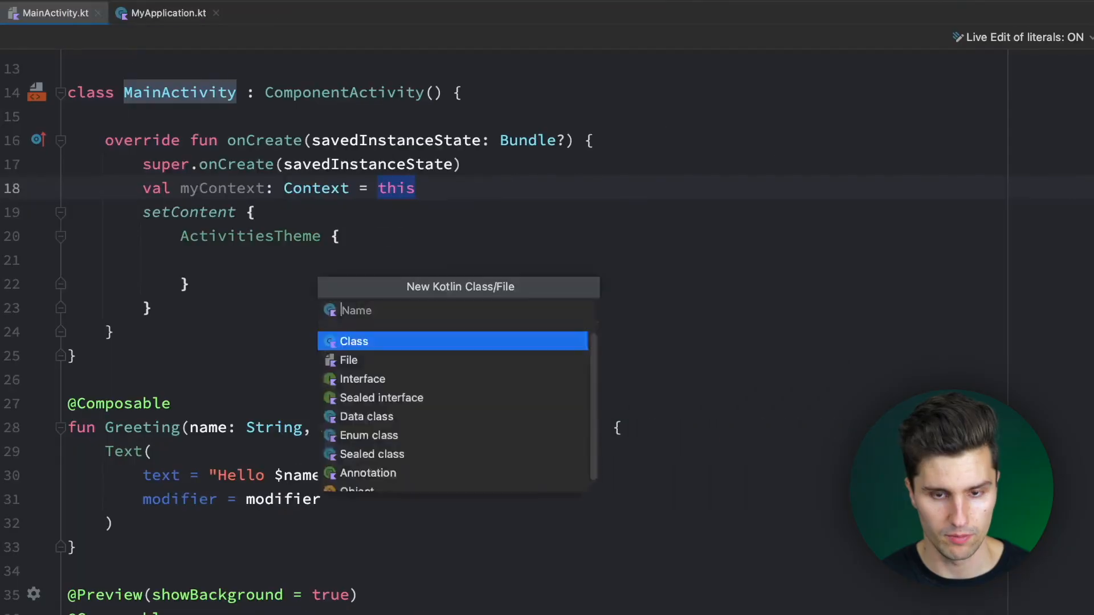
Step: Create a MyViewModel Kotlin class extending ViewModel()
text(MyViewMOd)
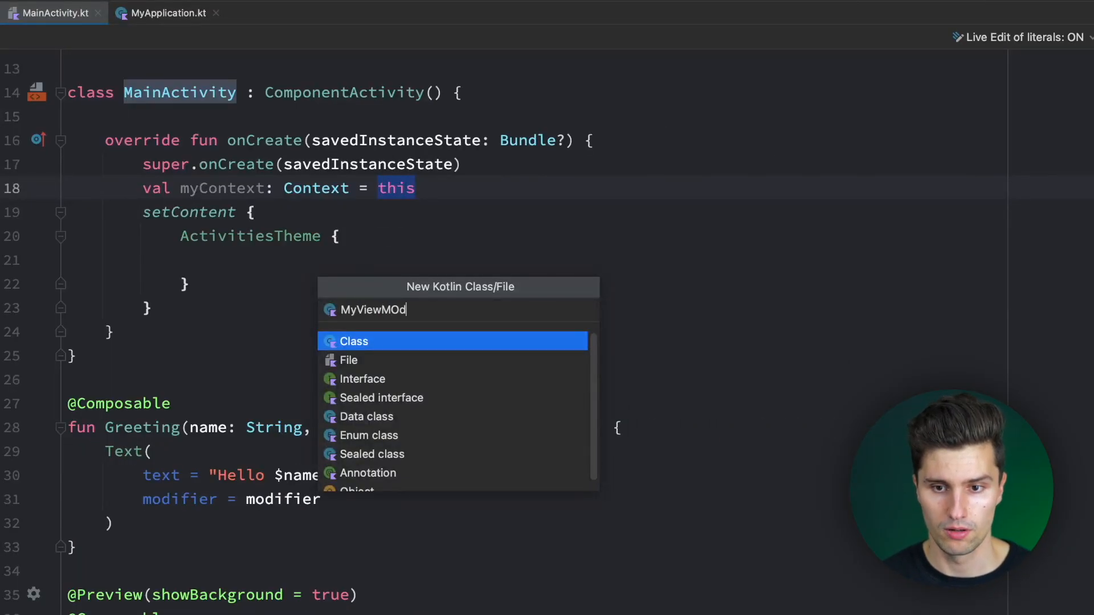
click(353, 341)
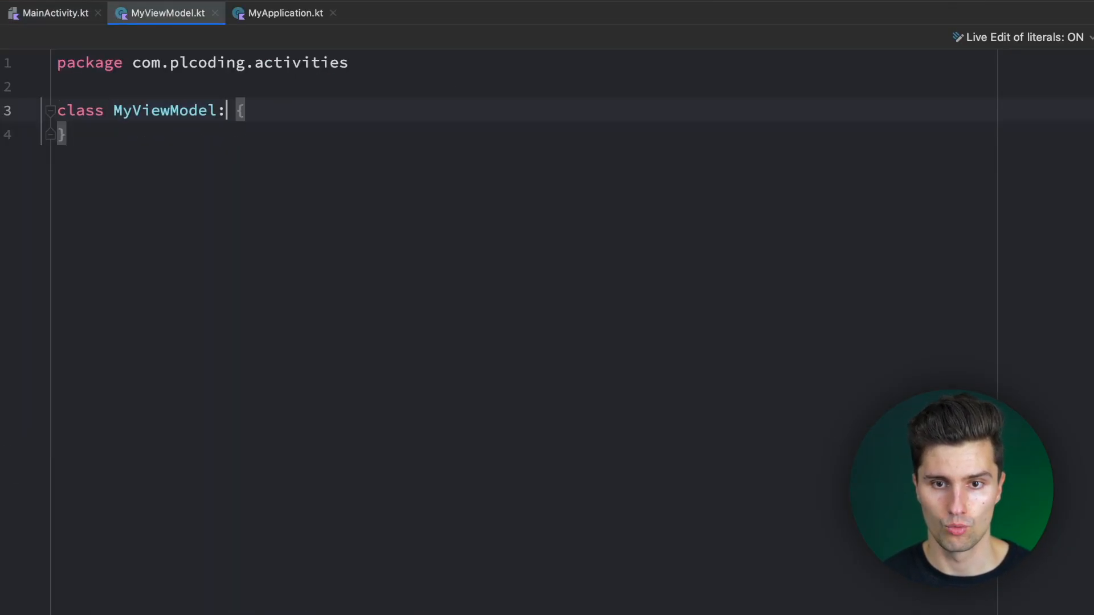
text(ViewModel())
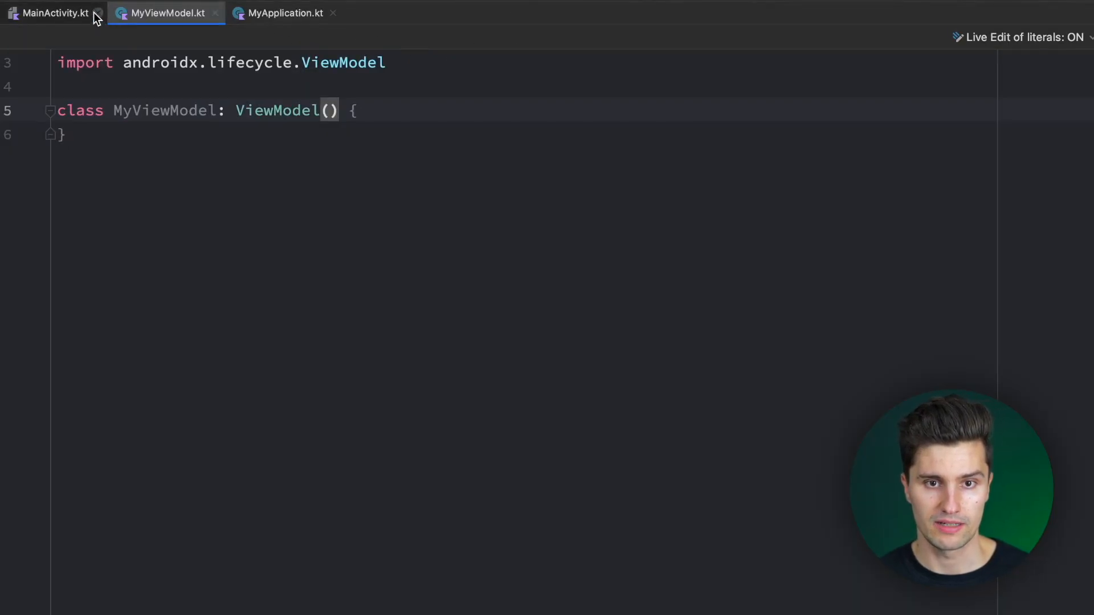
Step: In MainActivity, start the property private val viewModel by viewModels<MyViewModel>()
click(52, 14)
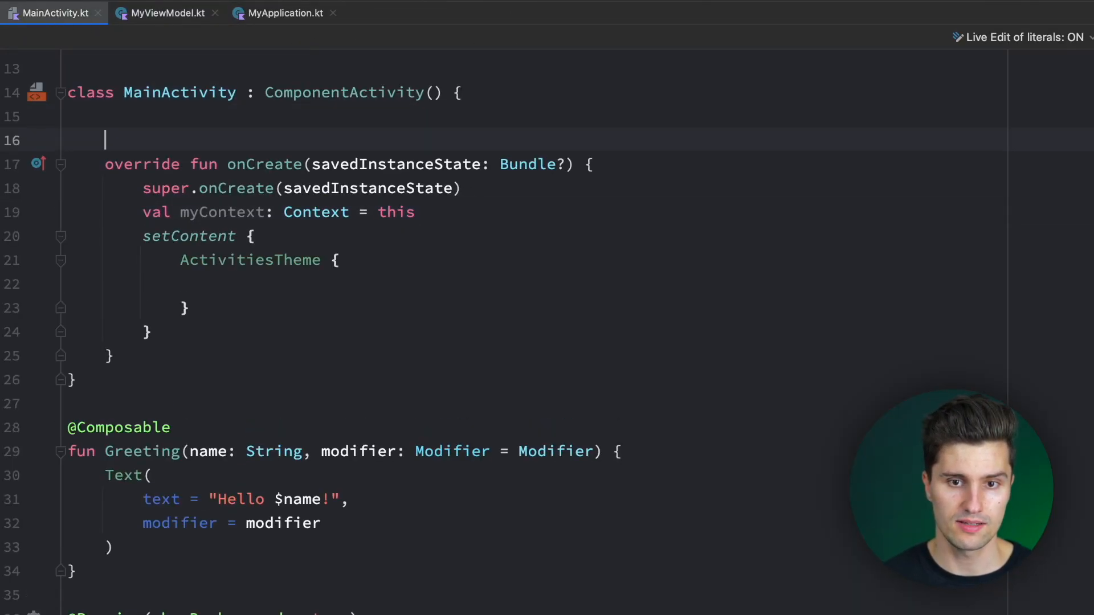
text(private val_)
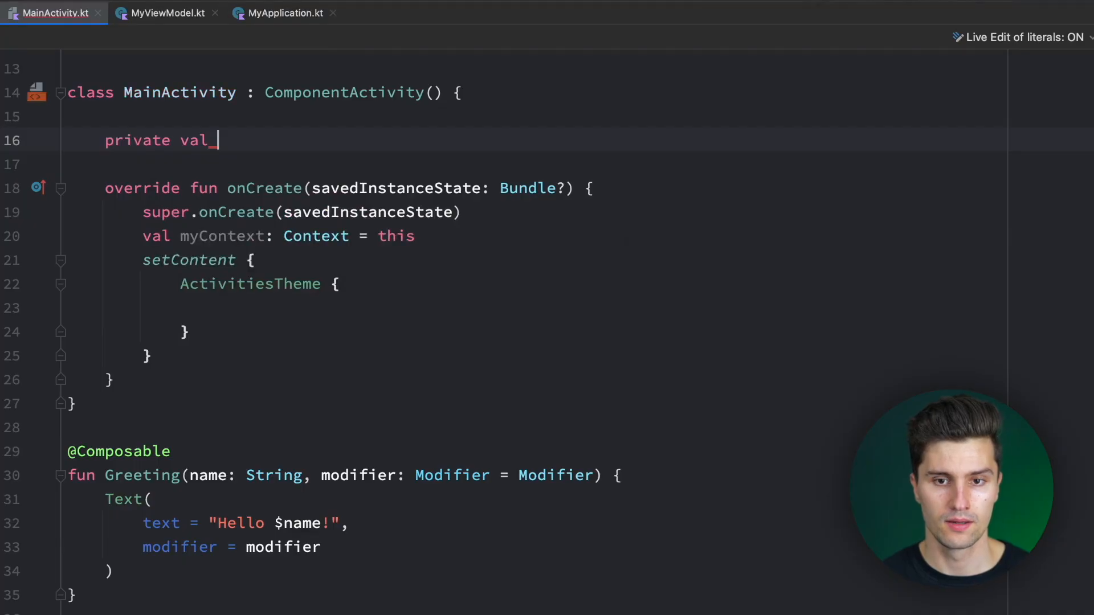
text(viewModel)
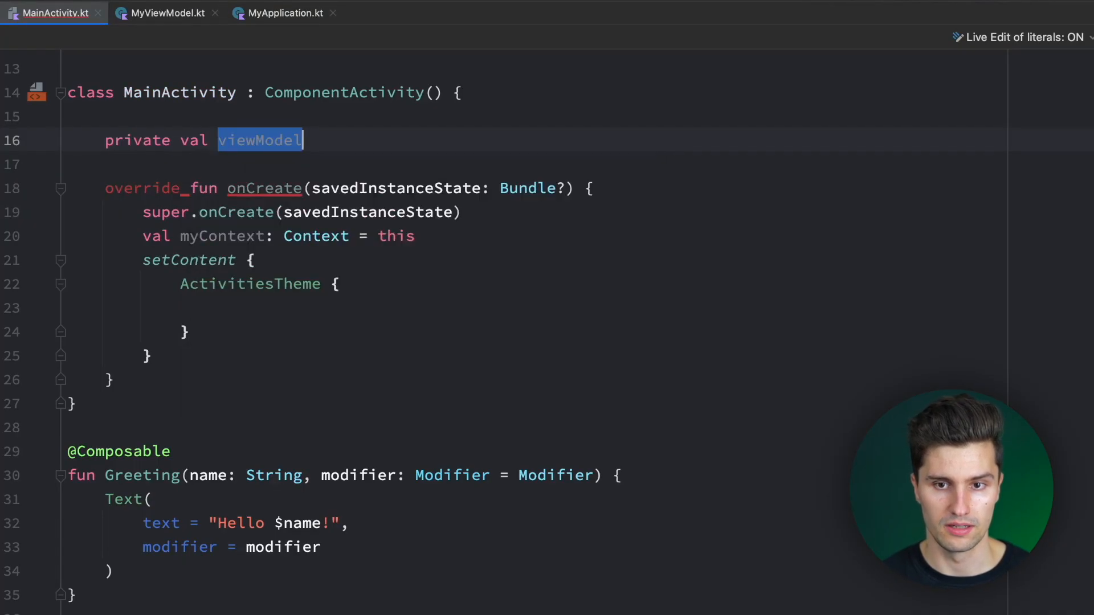
text(by view)
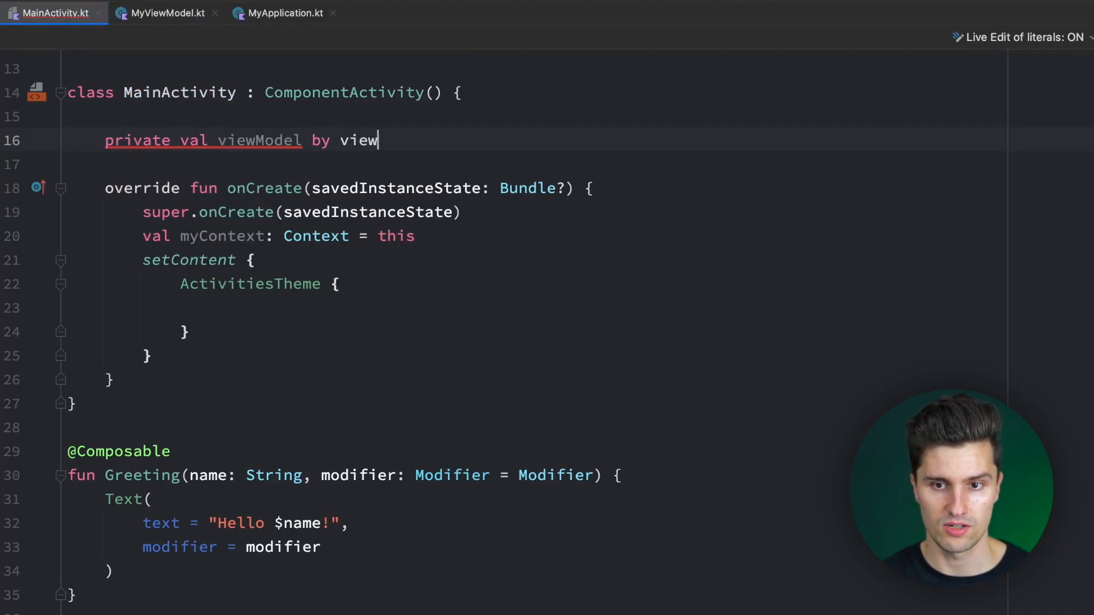
text(mod)
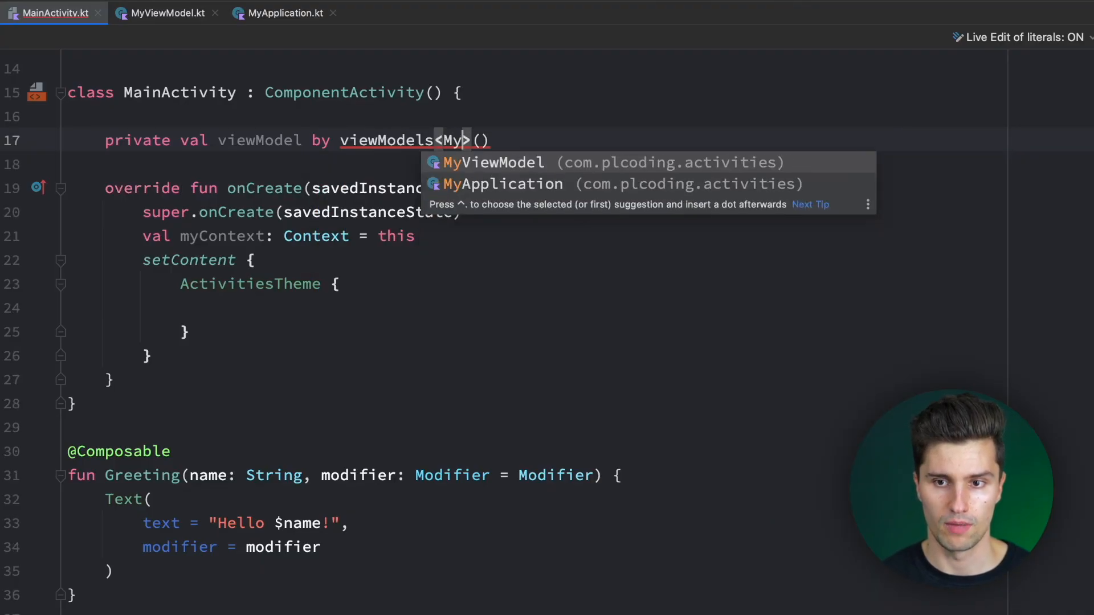
Step: Add the property var context: Context? = null to MyViewModel
click(163, 13)
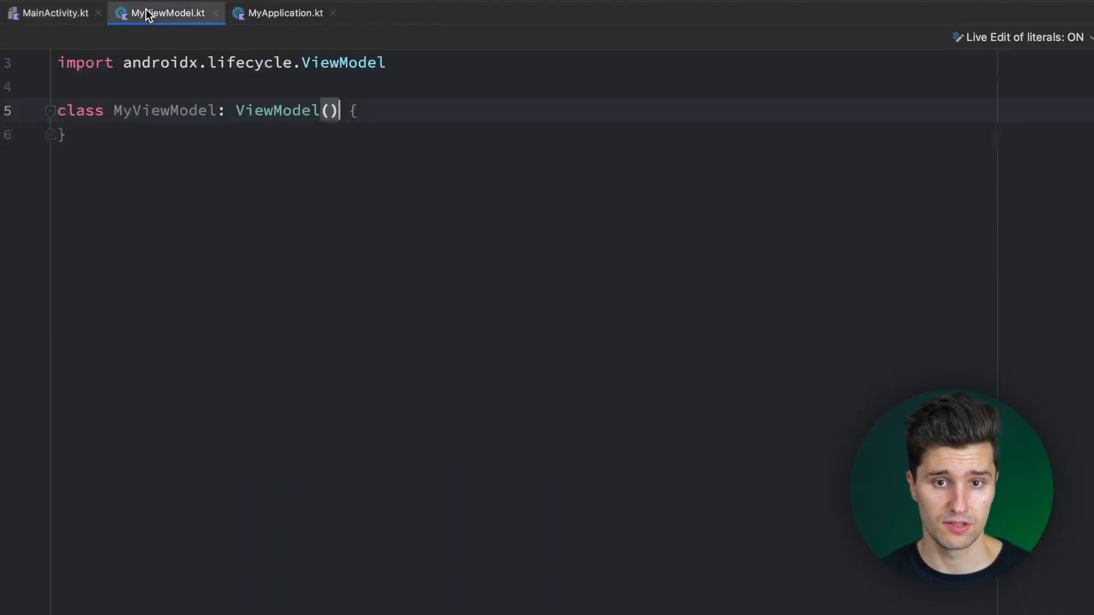
text(pri)
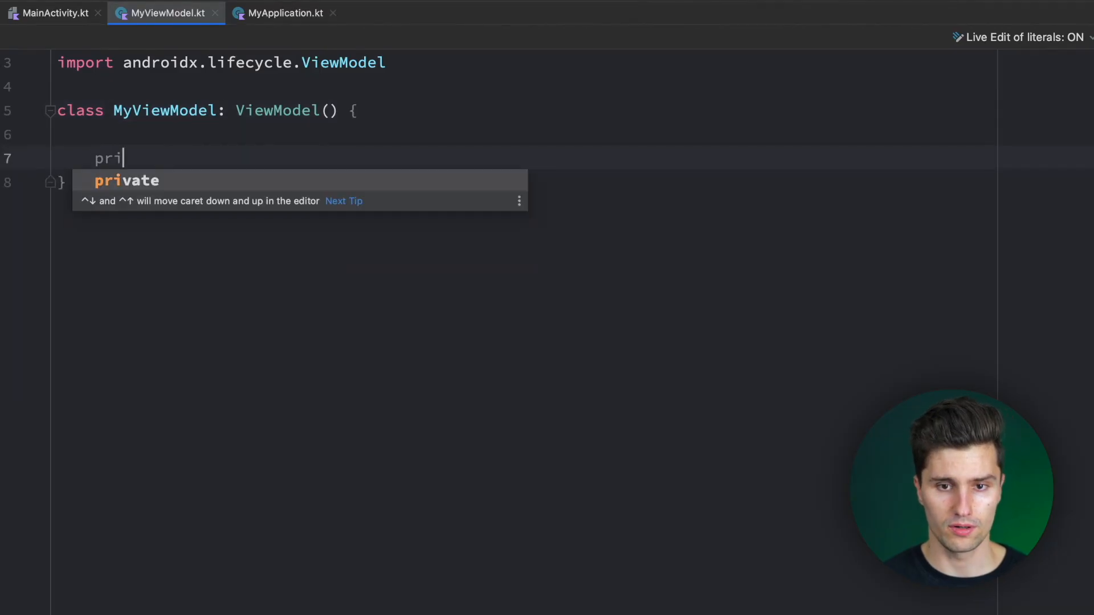
key(Tab)
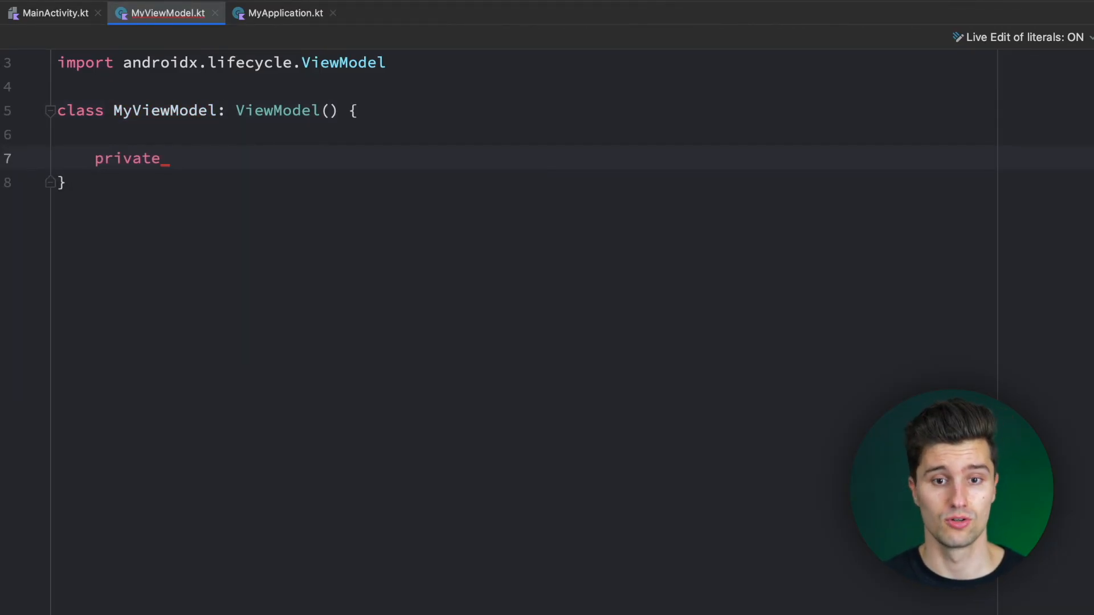
text(var context)
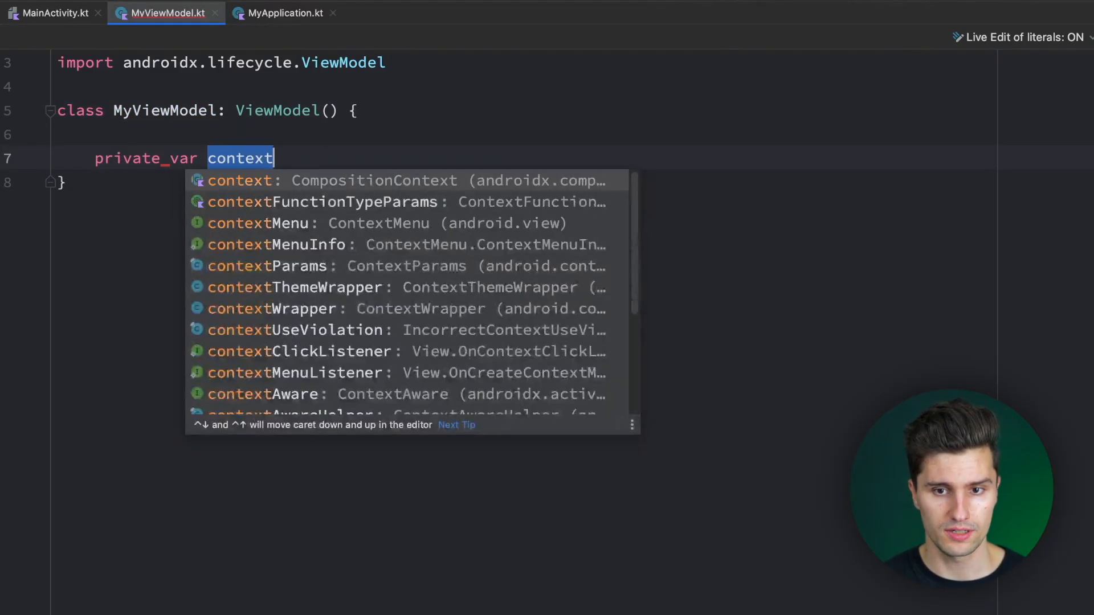
text(: Context)
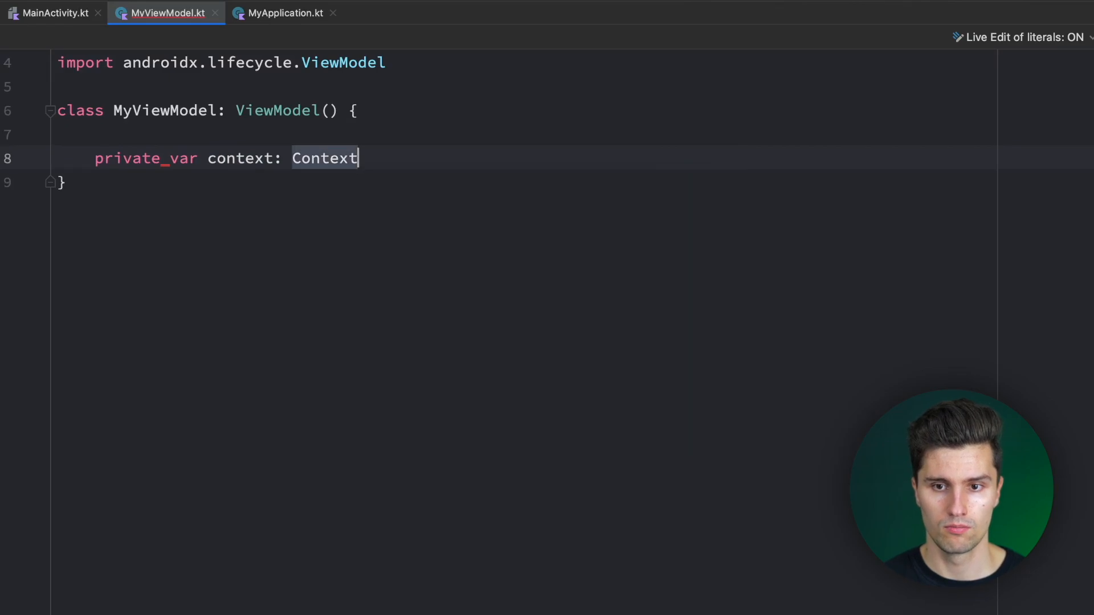
text(? = null)
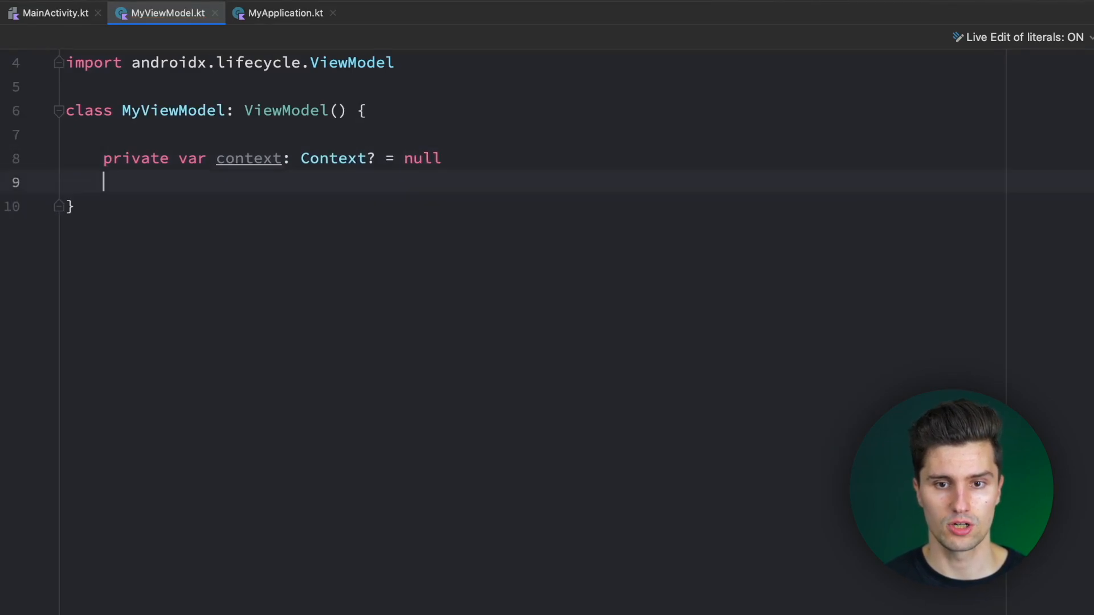
text(fu)
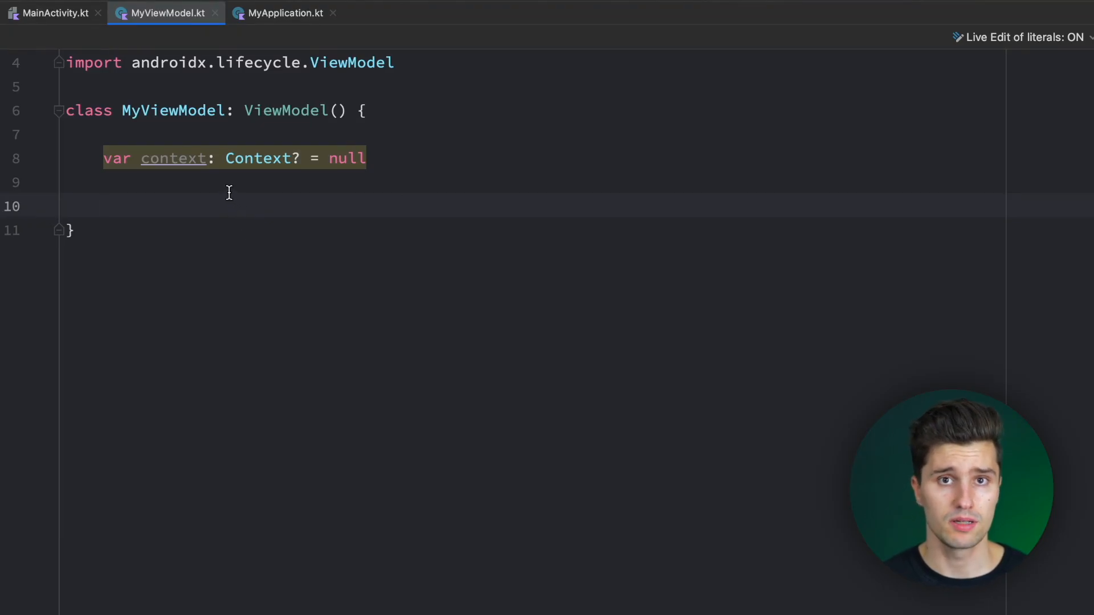
mouse_move(268, 216)
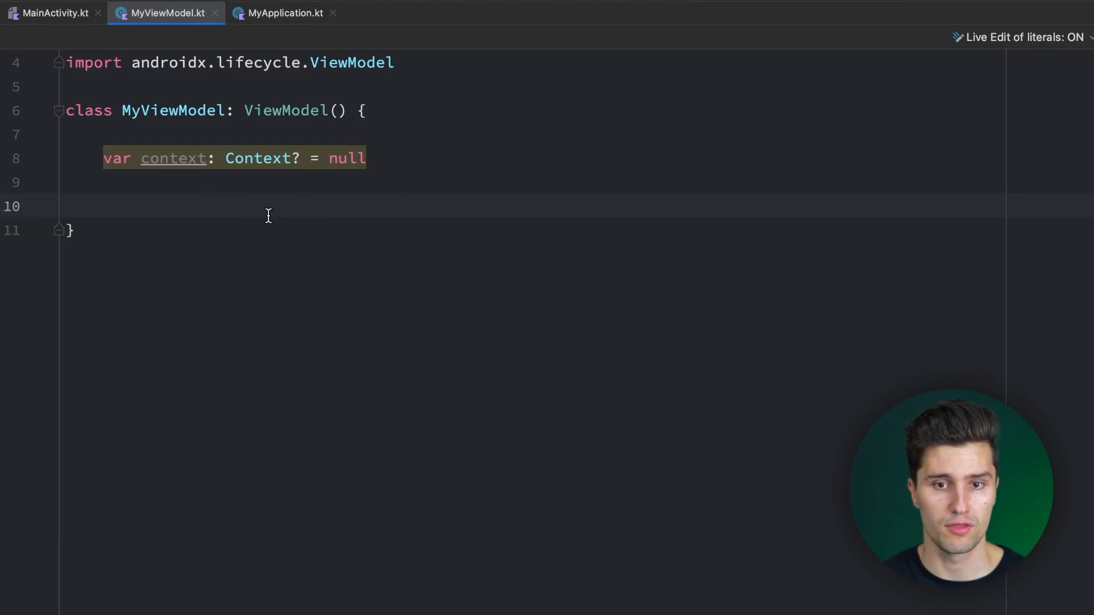
mouse_move(179, 111)
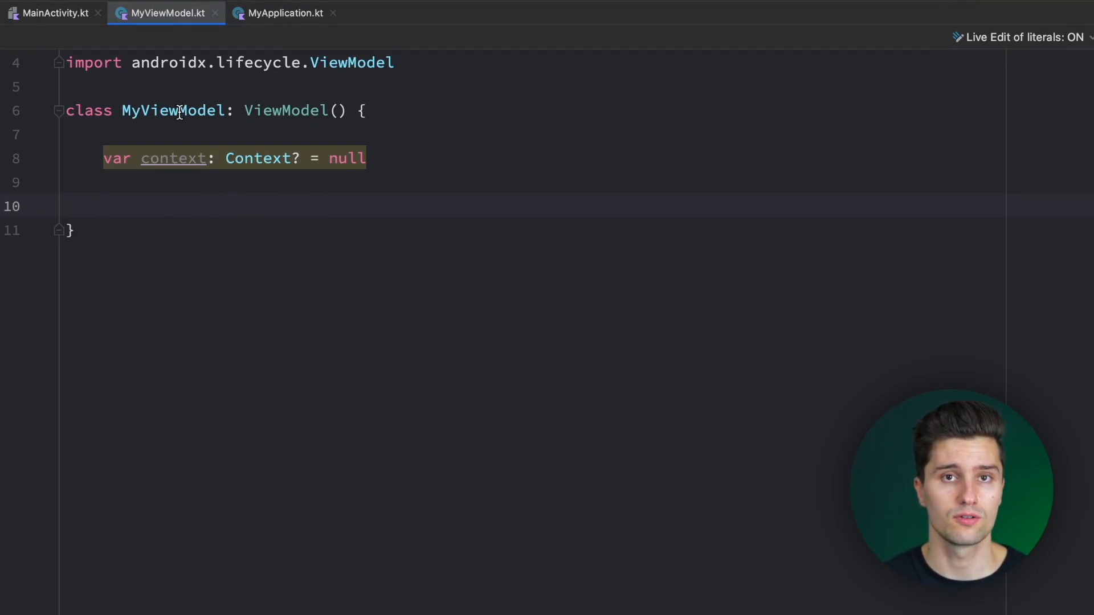
Step: Replace the myContext line in onCreate with viewModel.context = this
click(50, 12)
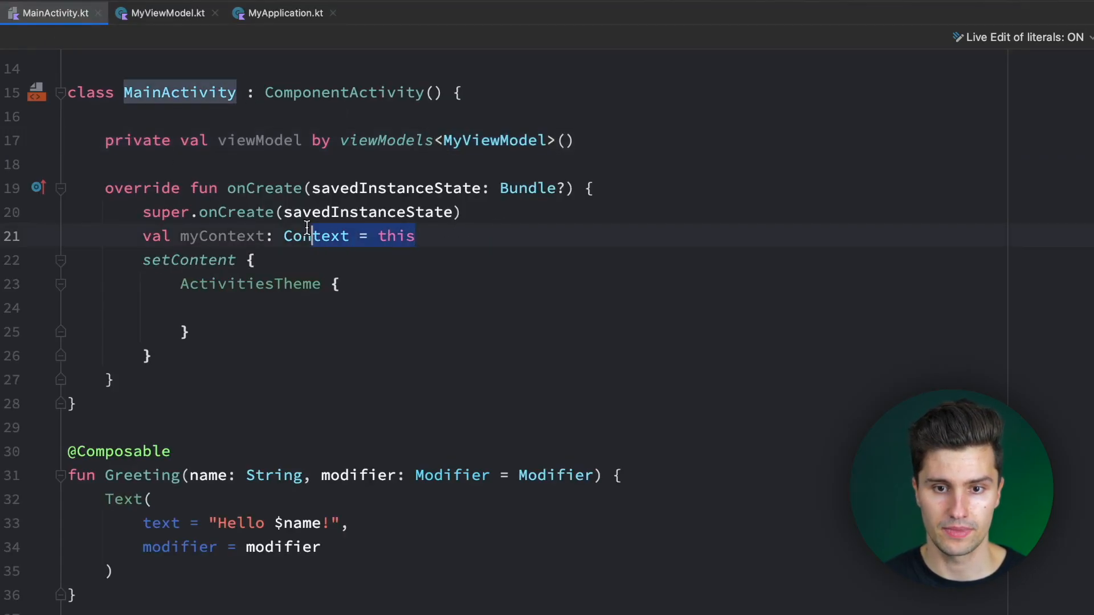
text(view)
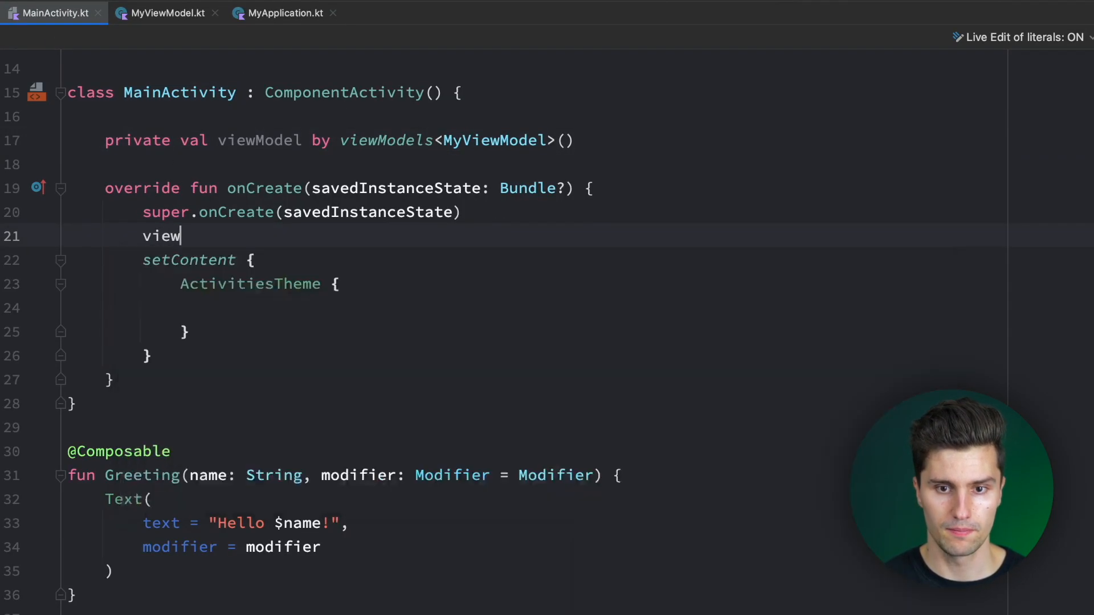
text(mod)
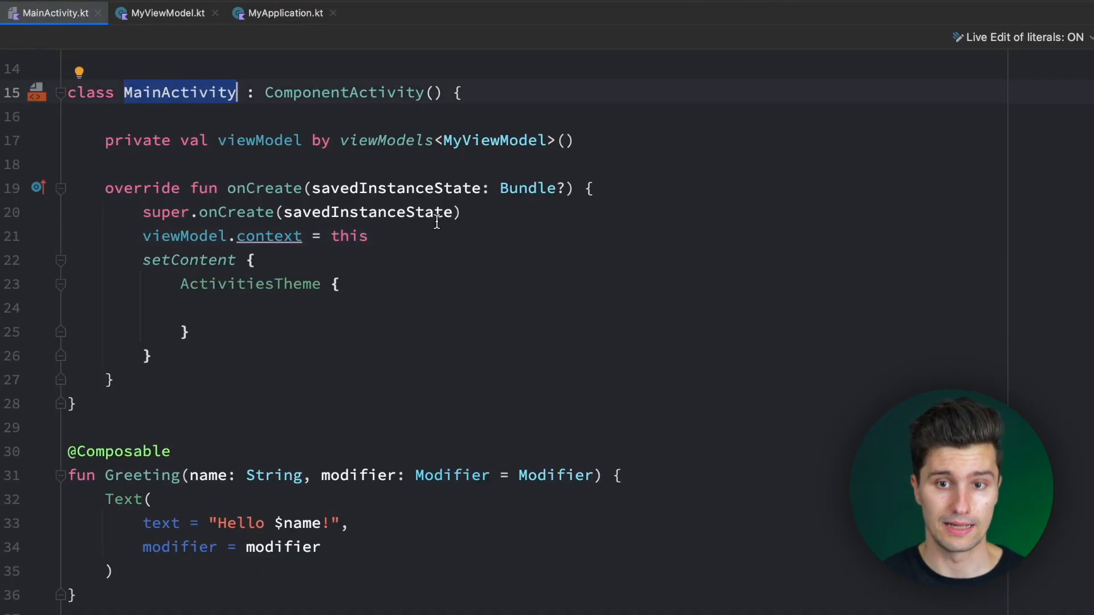
Step: Return to the MyViewModel.kt tab before deleting the class
click(165, 12)
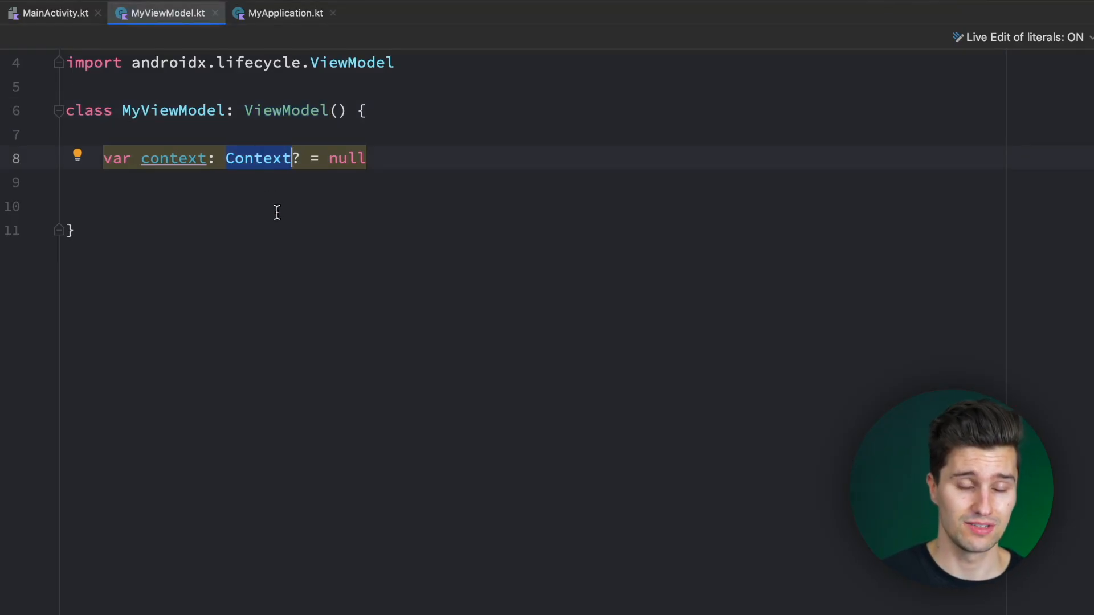
mouse_move(271, 220)
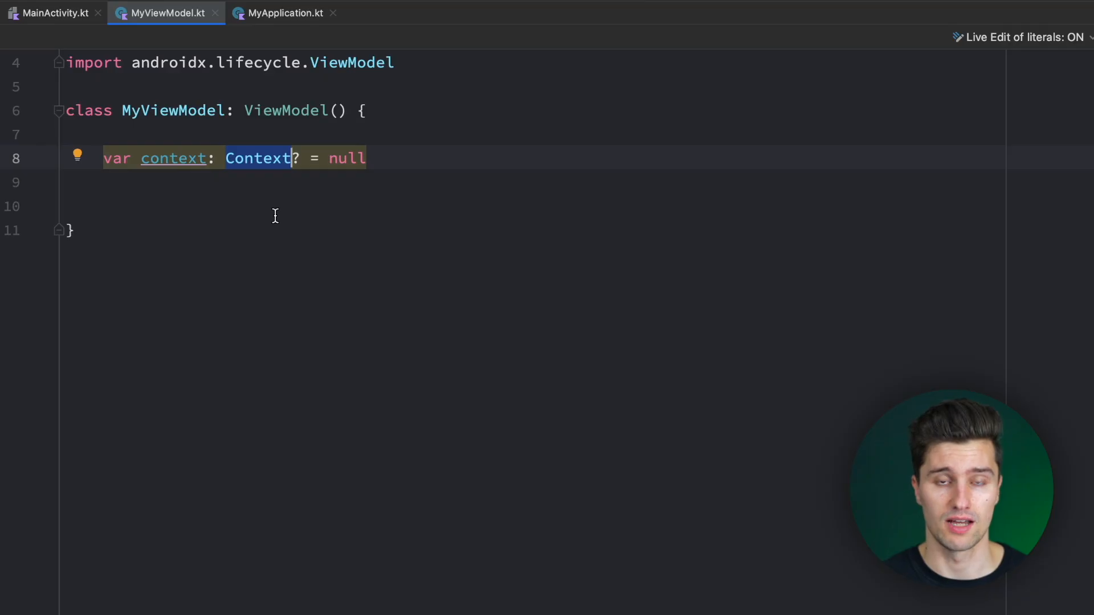
mouse_move(409, 210)
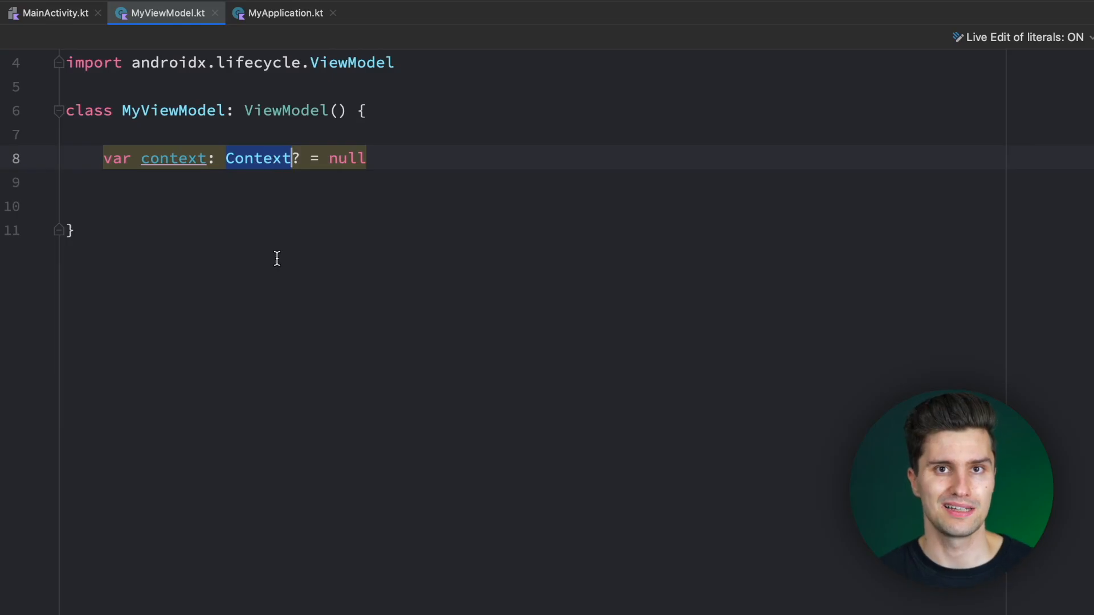
mouse_move(161, 120)
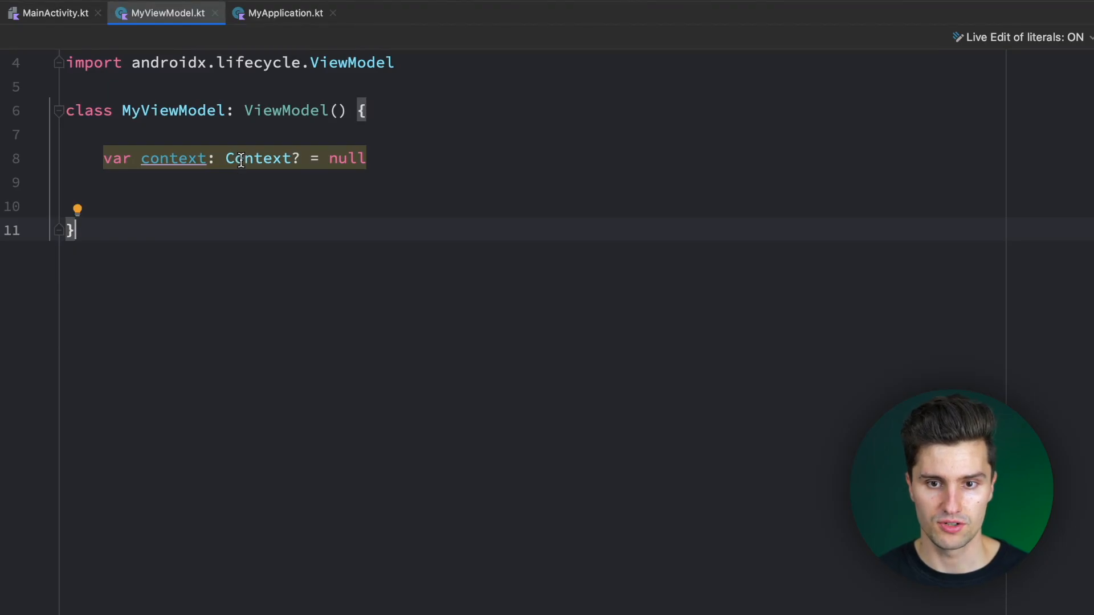
mouse_move(262, 158)
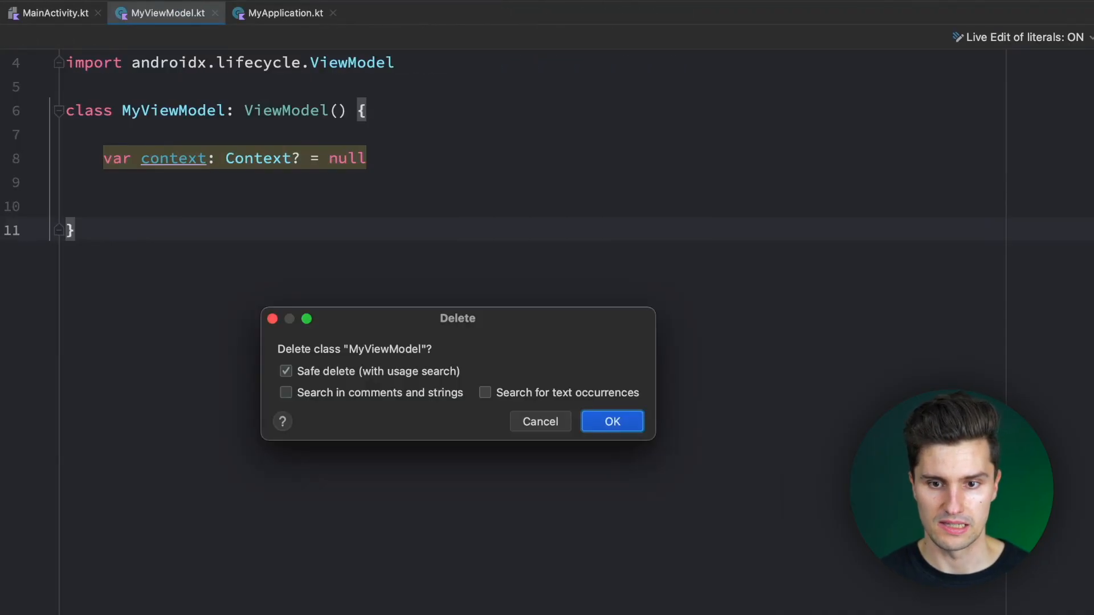
Step: Confirm deletion of the MyViewModel class in the Delete dialog
click(612, 421)
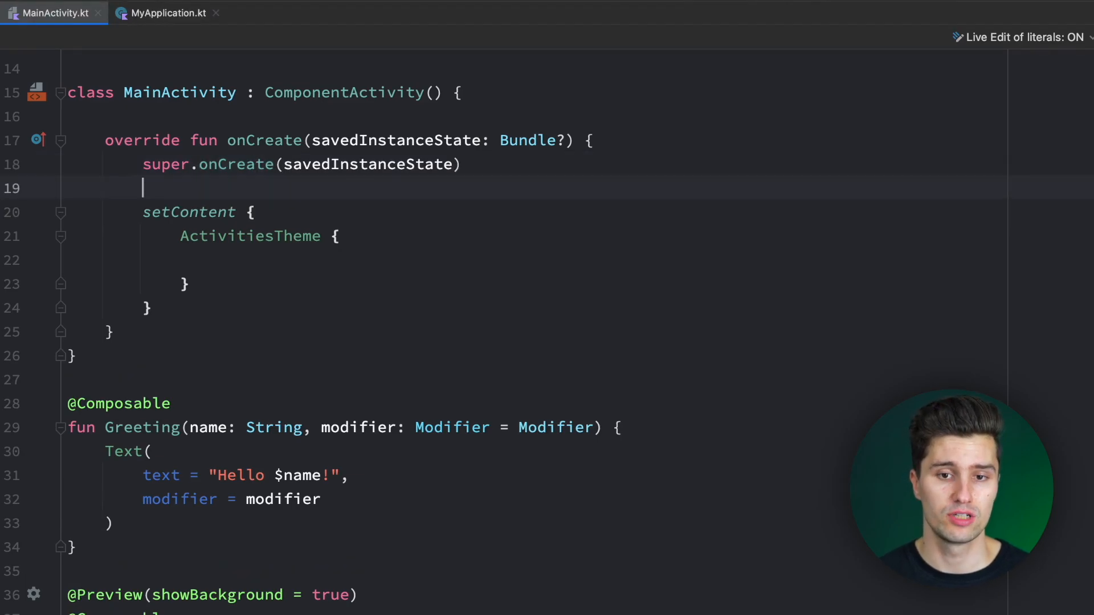
Step: Type this.applicationContext in onCreate, then replace it with 'ACti'
text(this)
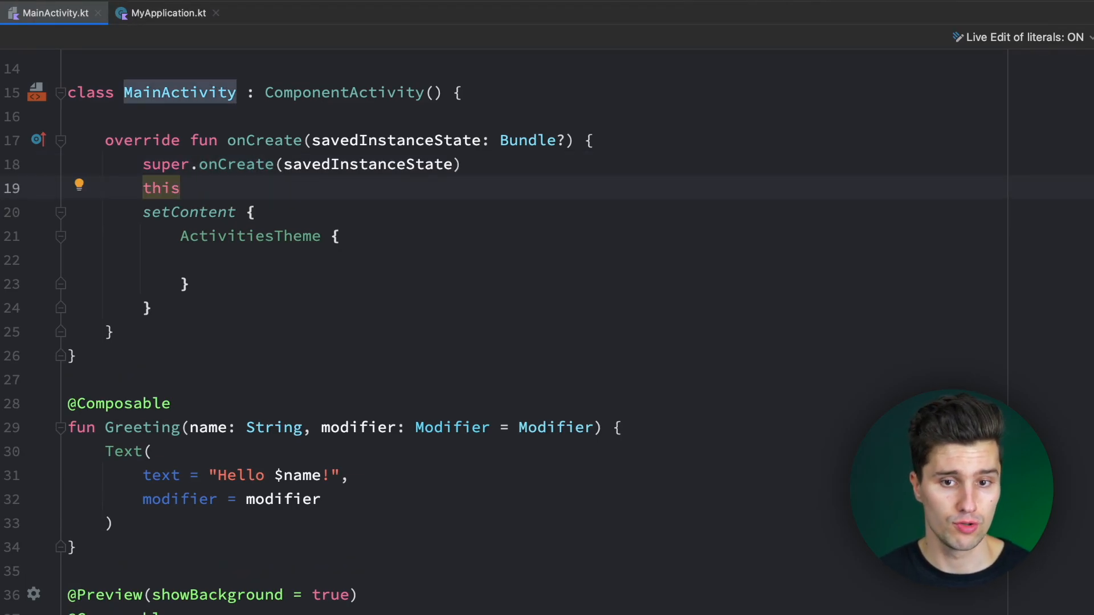
text(.)
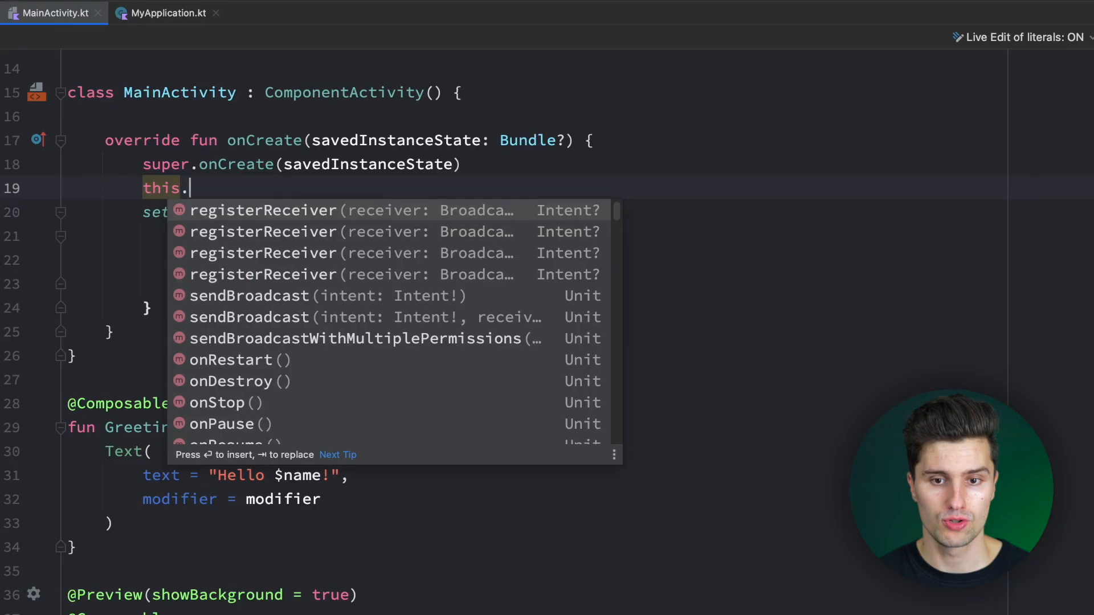
text(applicationContext)
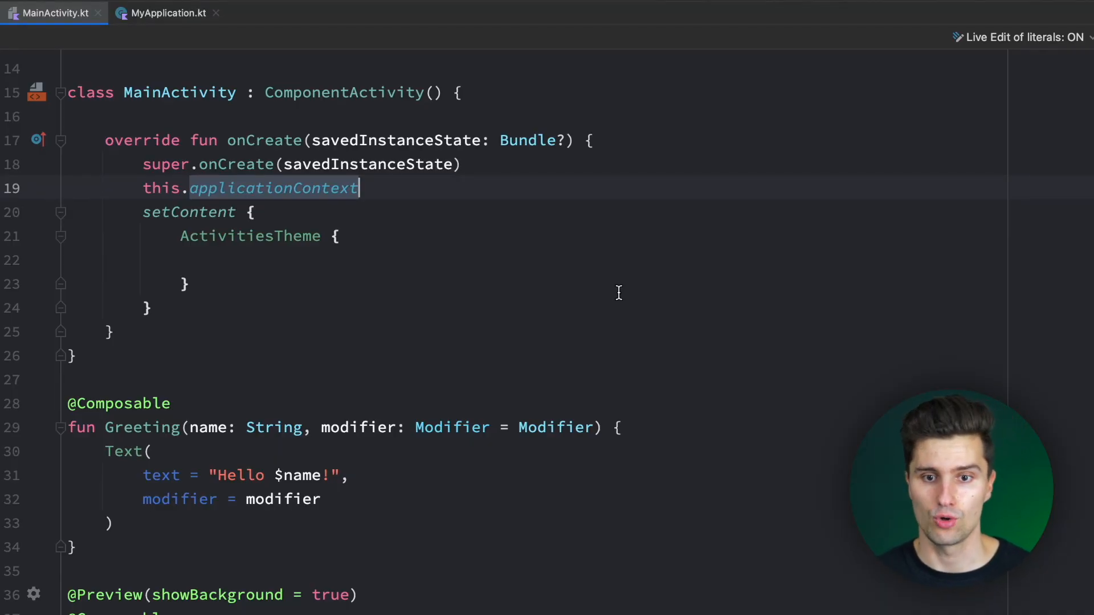
text(ACti)
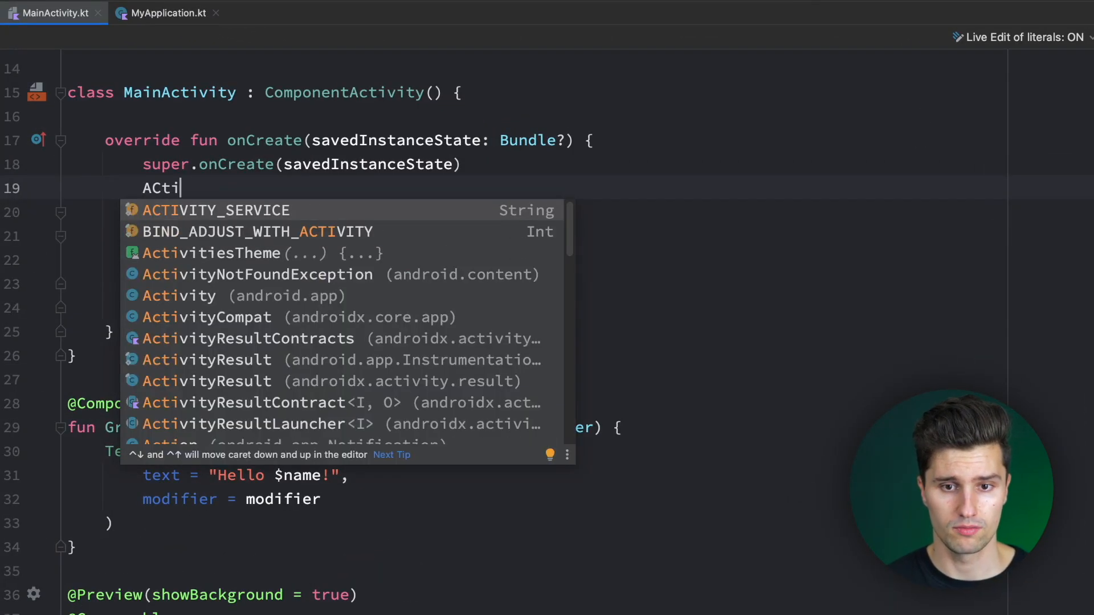
Step: Complete ActivityCompat.requestPermissions( with applicationContext as the first argument via autocomplete
text(vityCompat.)
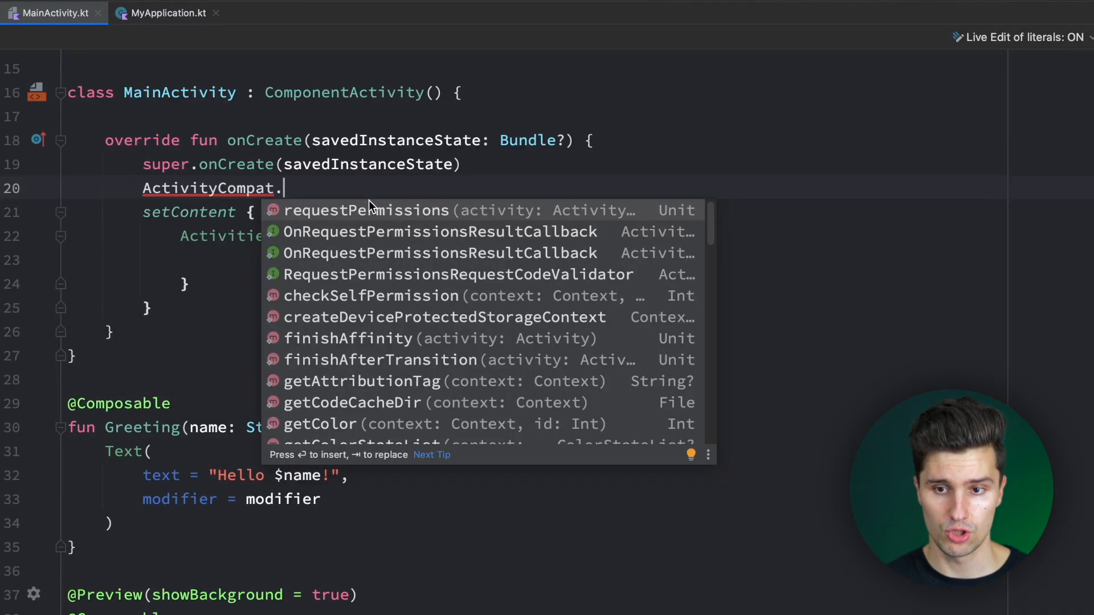
click(365, 211)
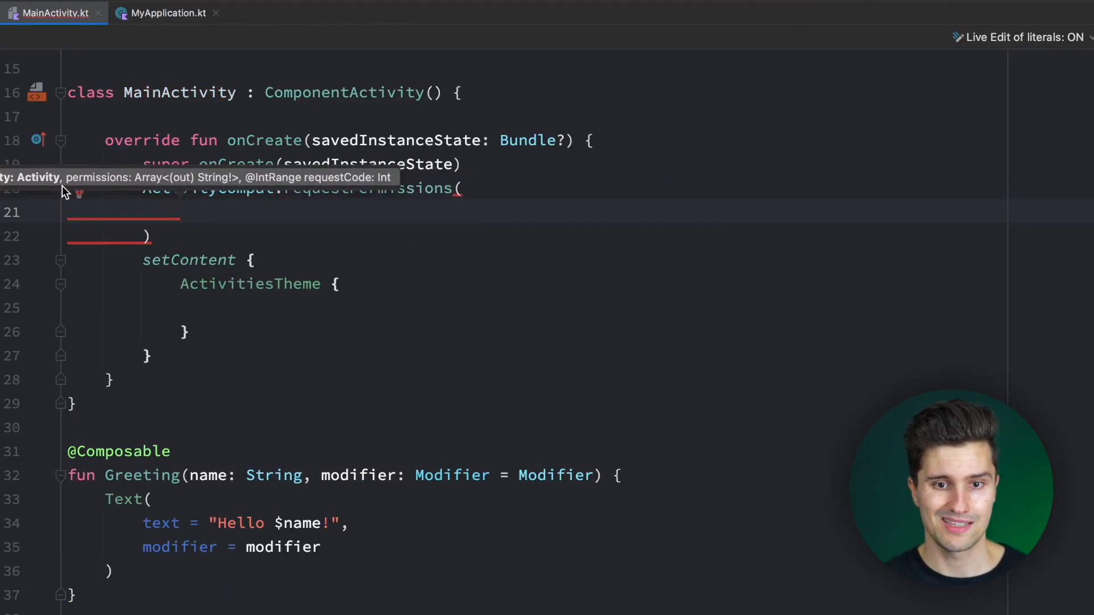
mouse_move(414, 214)
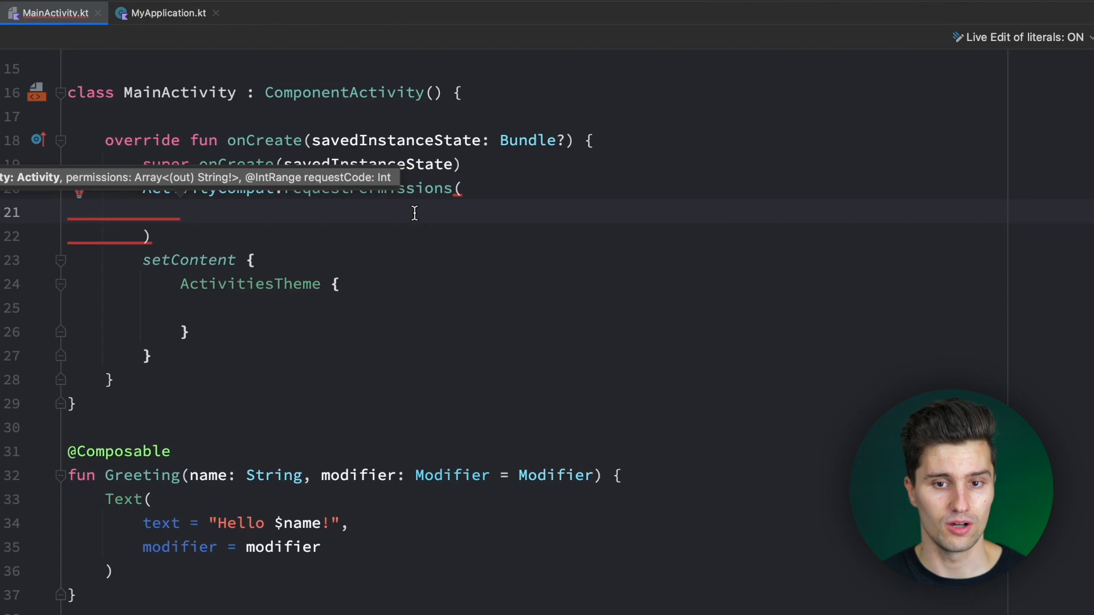
text(appli)
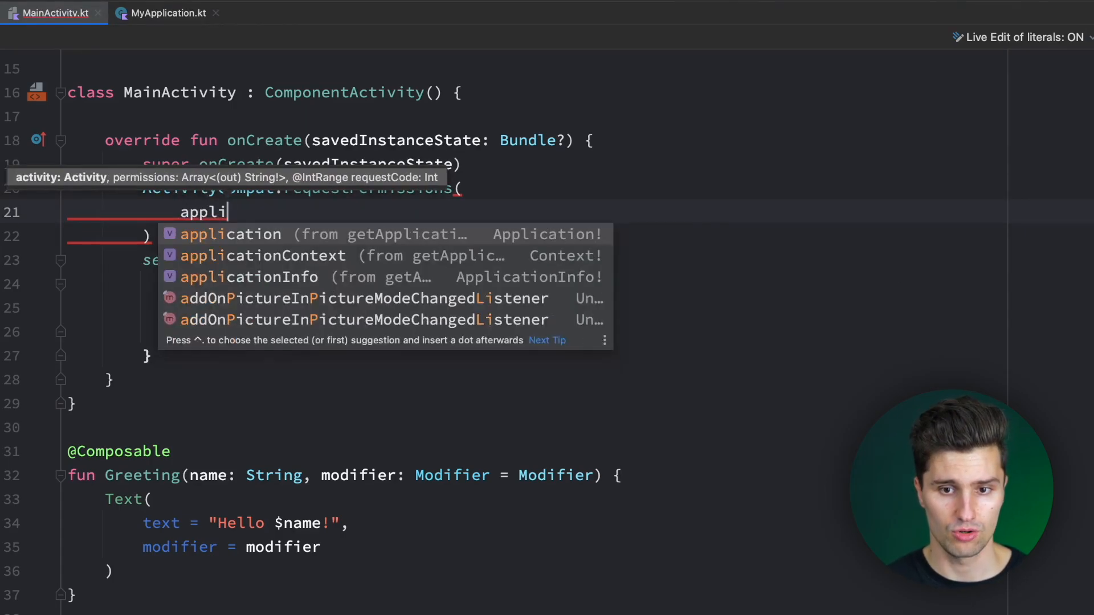
click(263, 256)
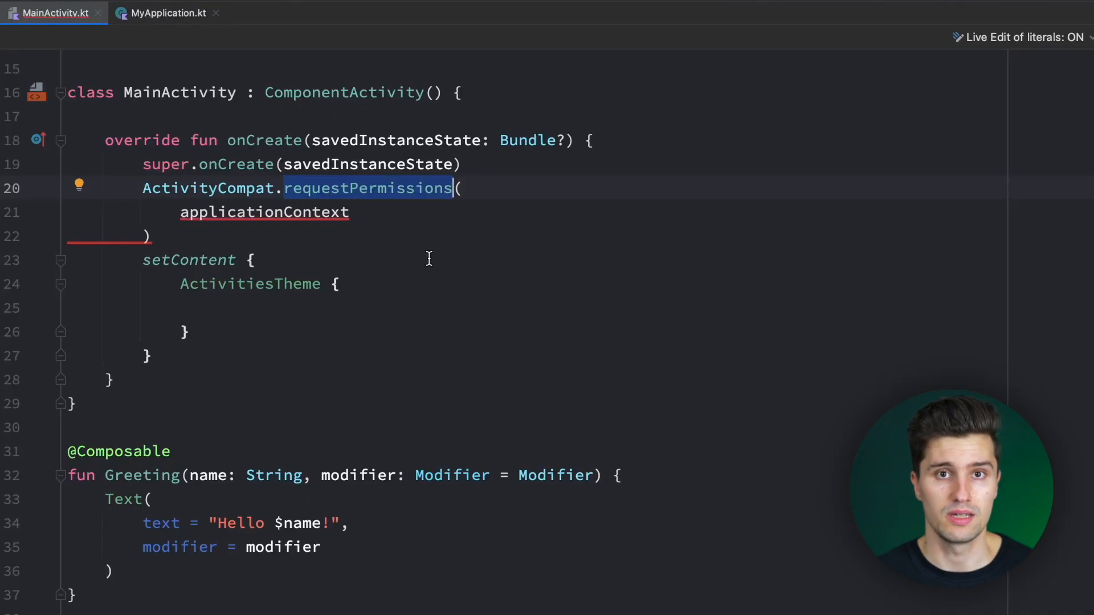
mouse_move(217, 51)
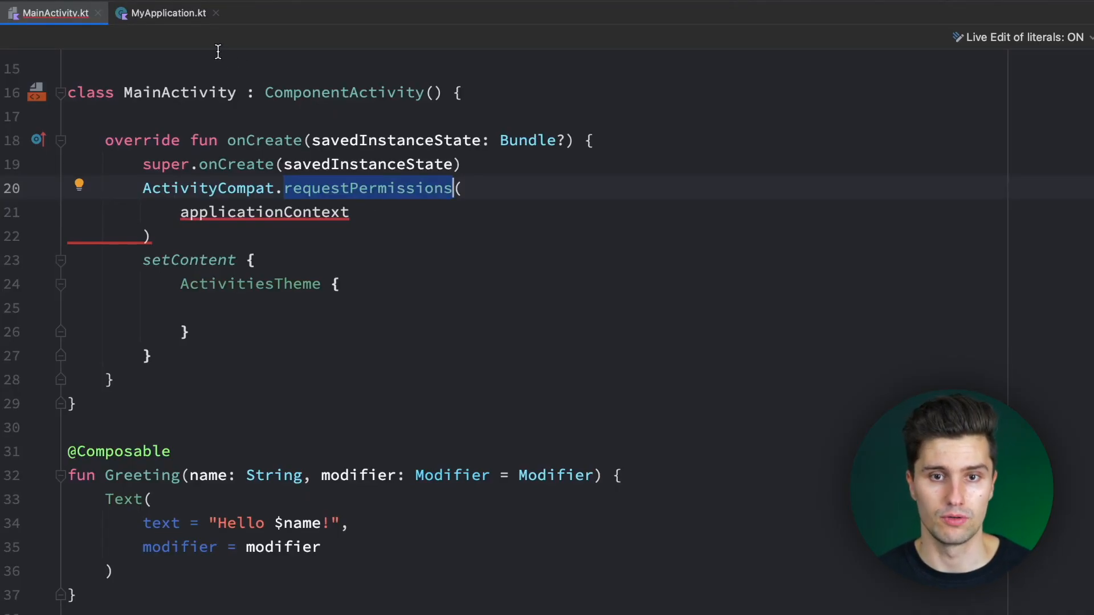
mouse_move(215, 241)
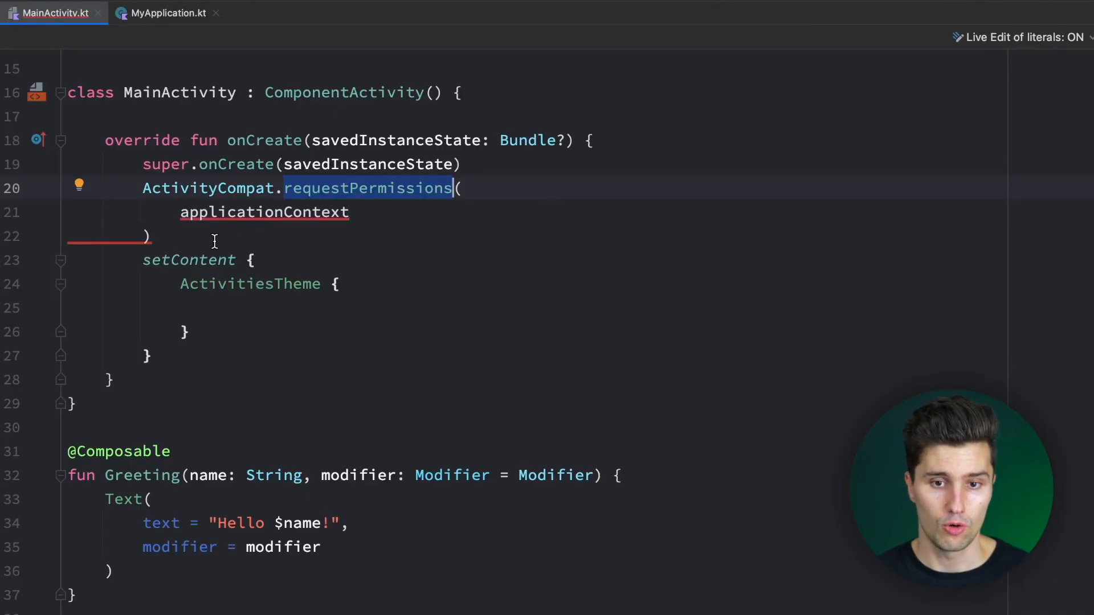